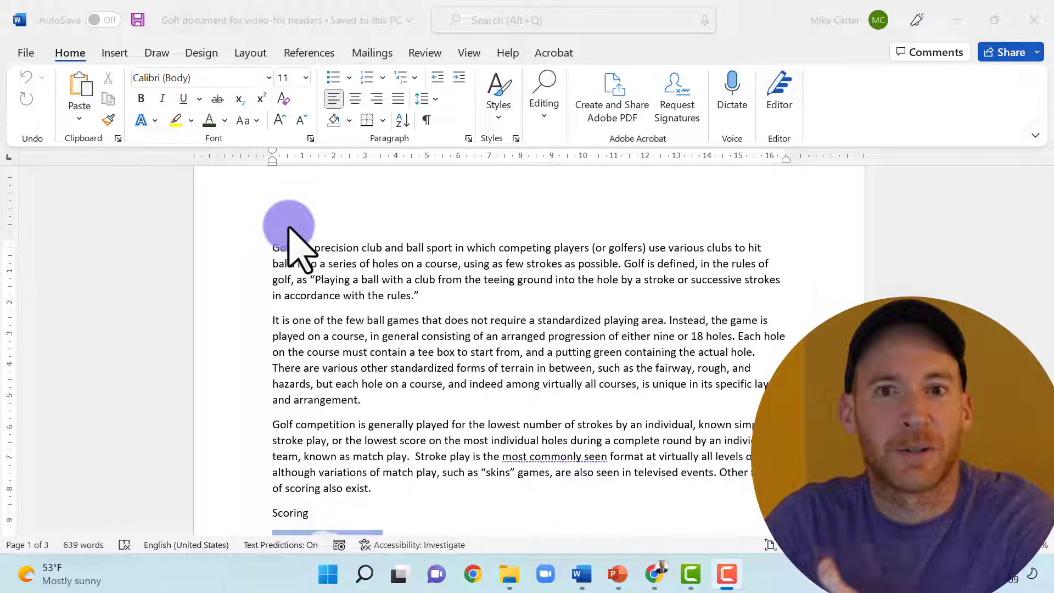
{"action": "mouse_move", "coordinate": [352, 219]}
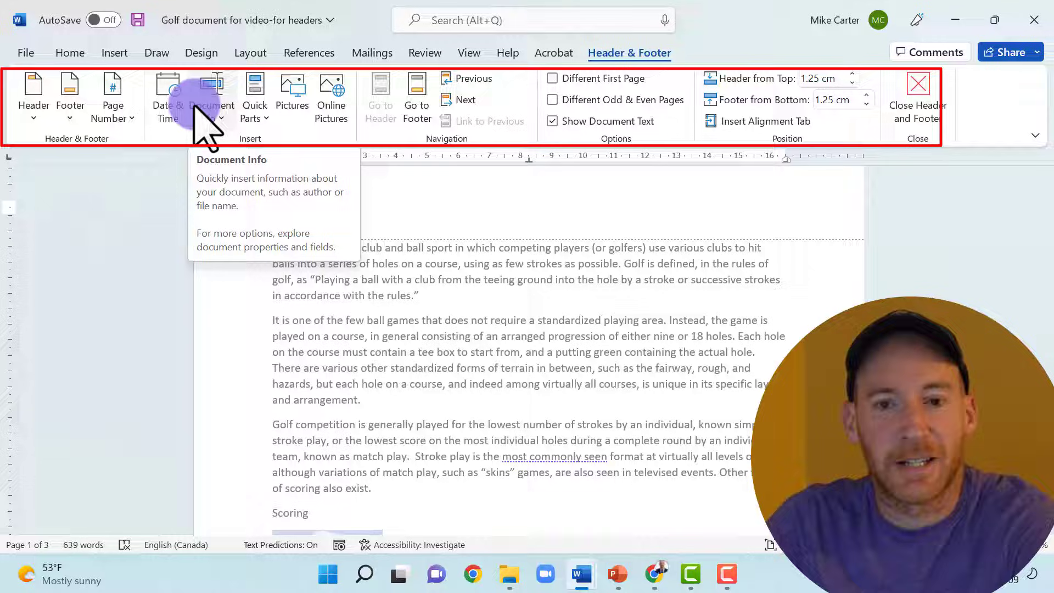
{"action": "mouse_move", "coordinate": [167, 97]}
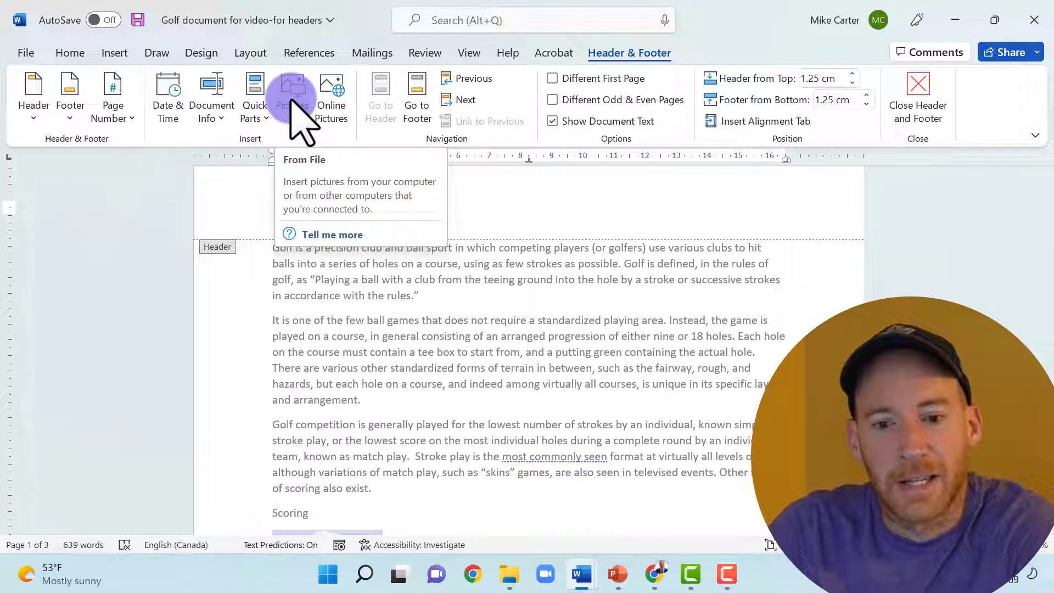
{"action": "mouse_move", "coordinate": [34, 101]}
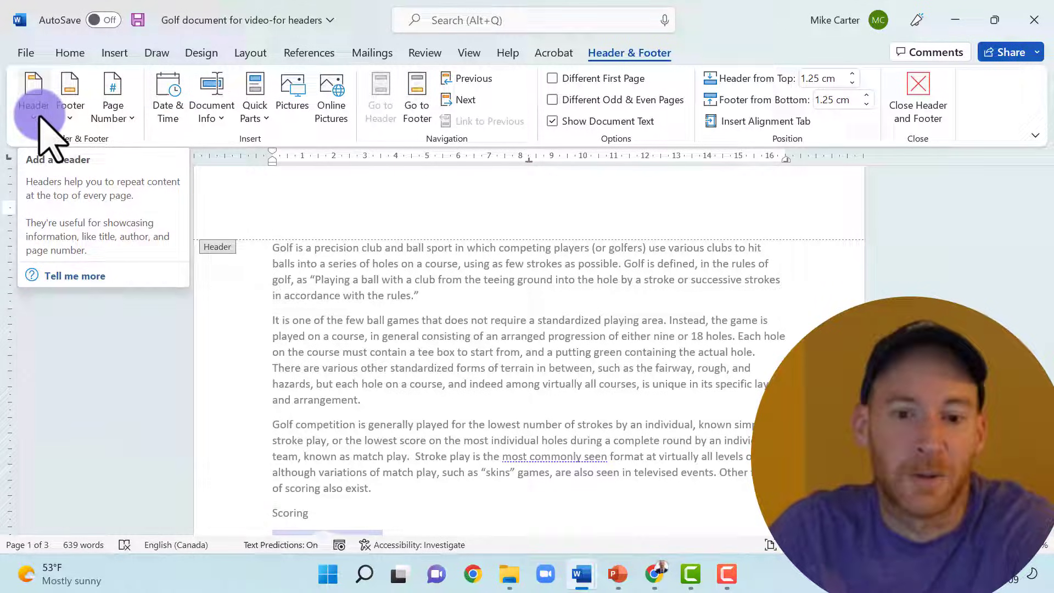
{"action": "left_click", "coordinate": [33, 97]}
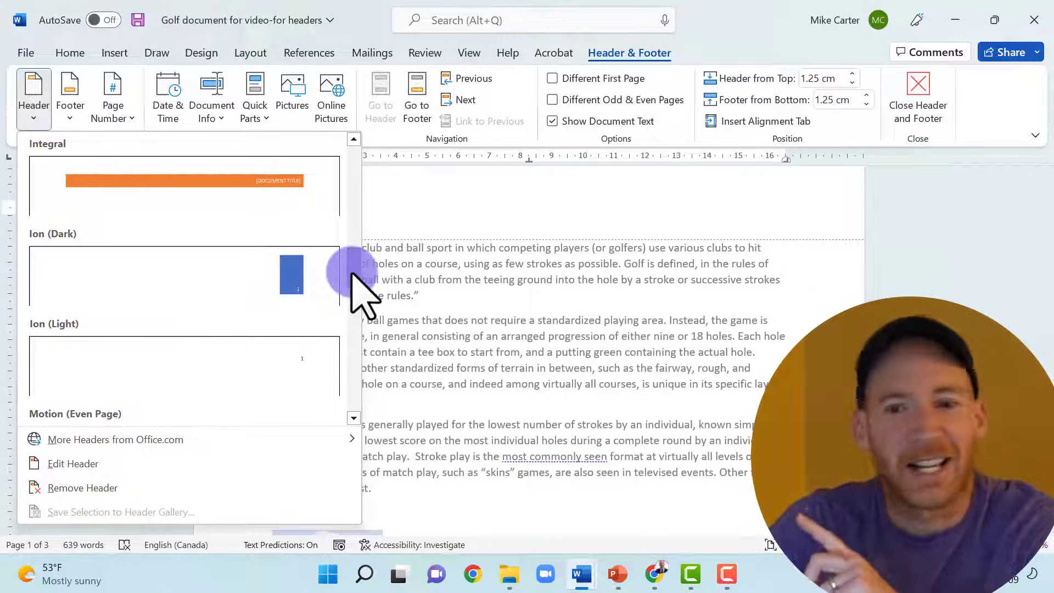
{"action": "scroll", "scroll_direction": "down", "scroll_amount": 3}
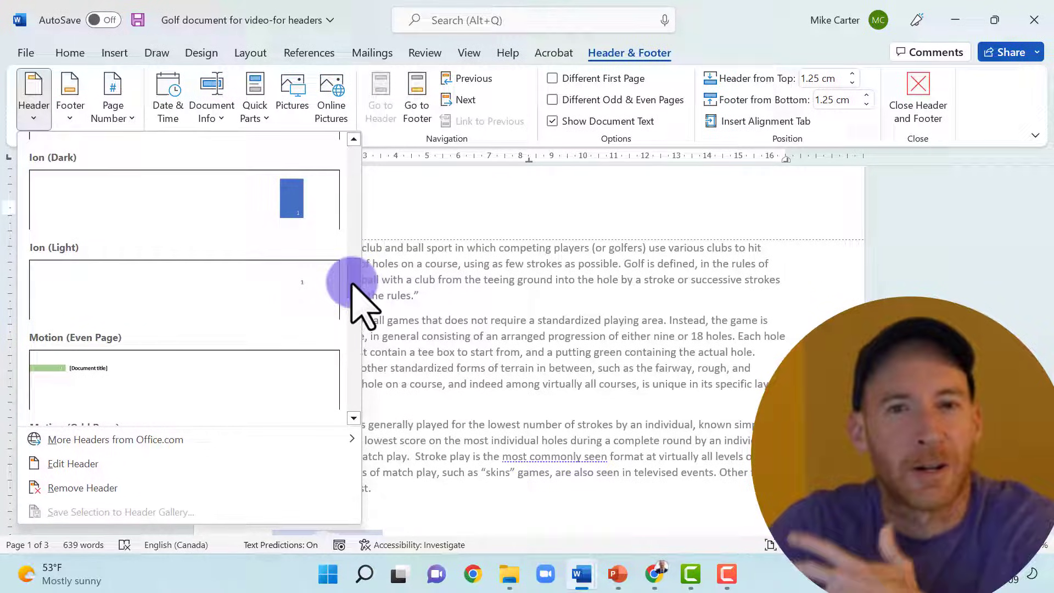
{"action": "scroll", "scroll_direction": "down", "scroll_amount": 3}
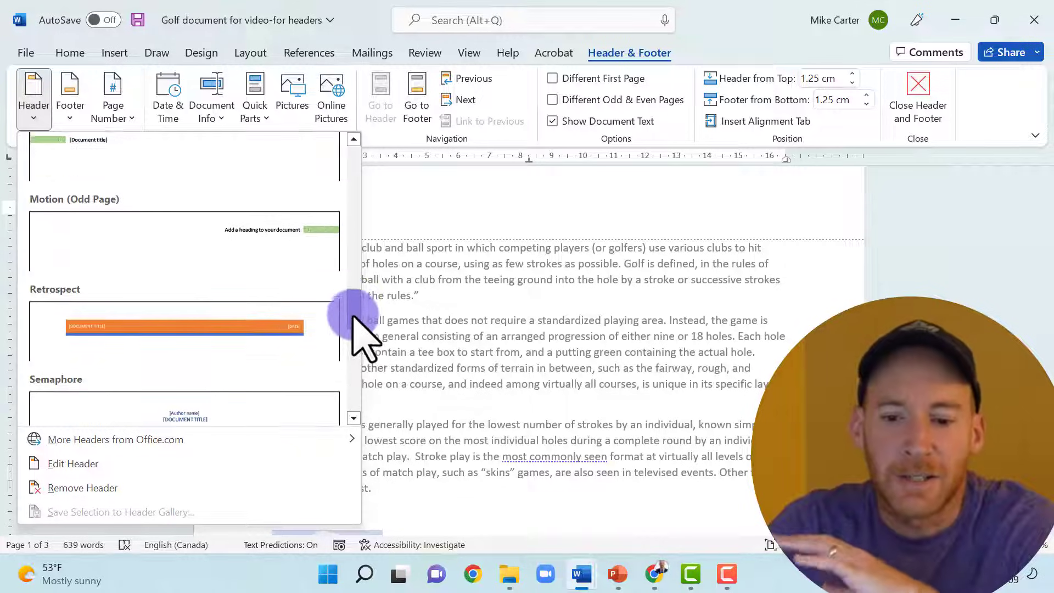
{"action": "scroll", "scroll_direction": "down", "scroll_amount": 3}
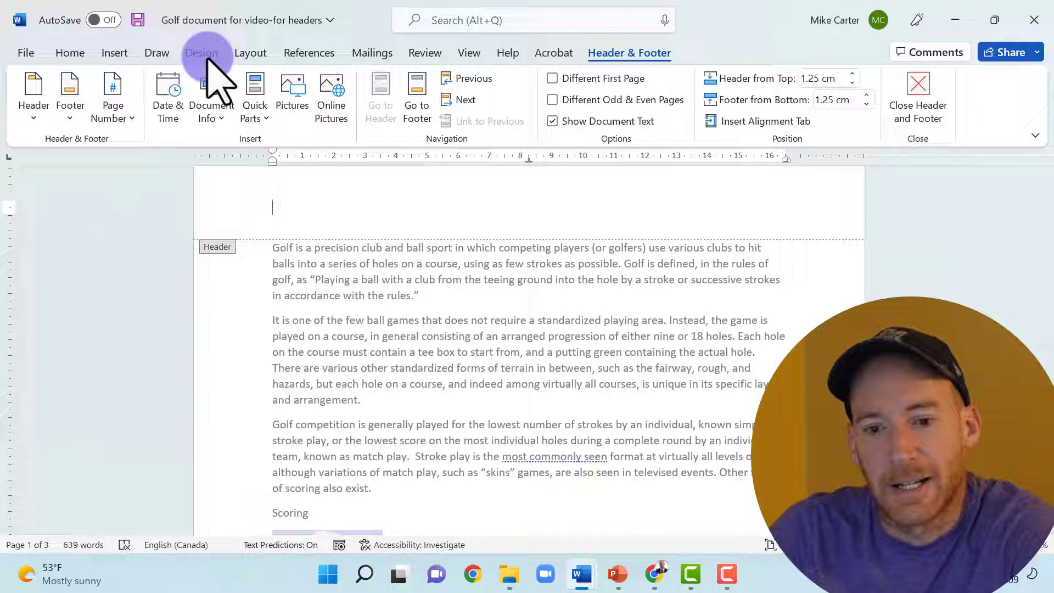
Apply a different theme from the Design tab so the body text reflows in a new font.
{"action": "left_click", "coordinate": [201, 52]}
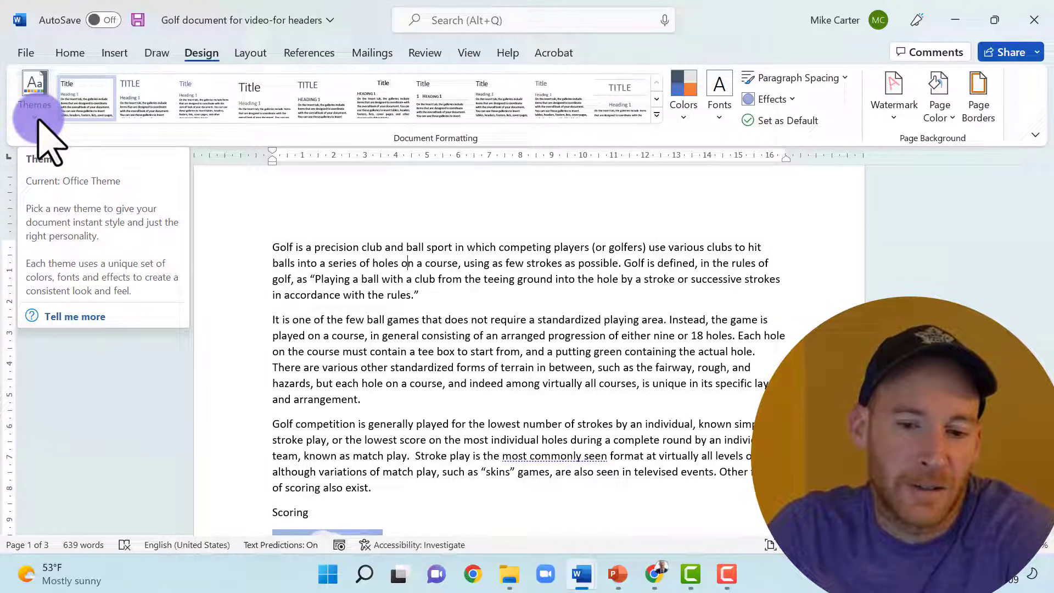
{"action": "left_click", "coordinate": [34, 91]}
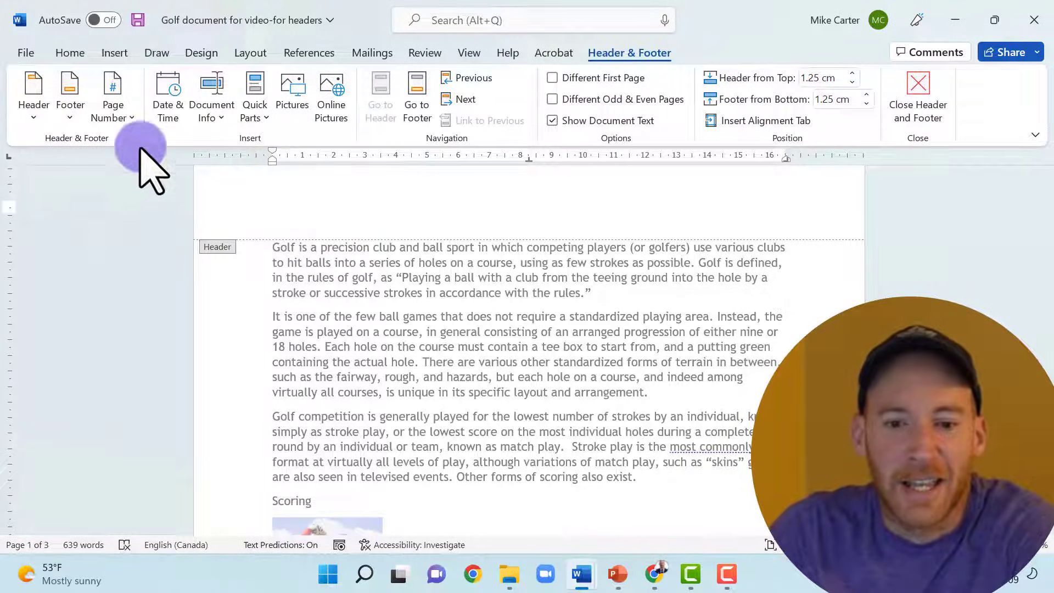
Insert the built-in Facet (Odd Page) header with its green corner graphic showing page 1.
{"action": "left_click", "coordinate": [32, 95]}
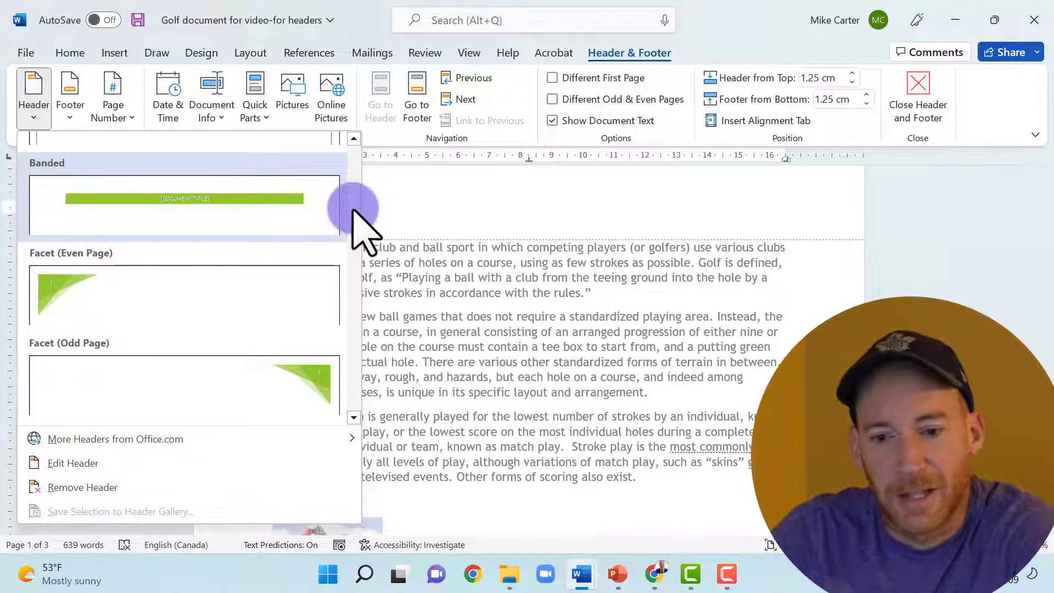
{"action": "scroll", "scroll_direction": "down", "scroll_amount": 3}
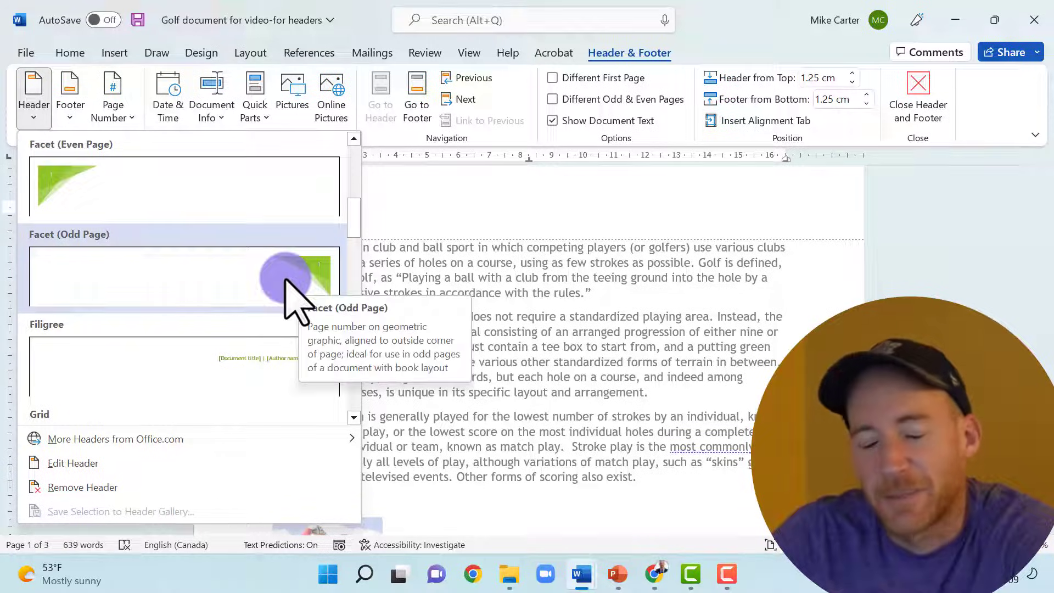
{"action": "mouse_move", "coordinate": [253, 282]}
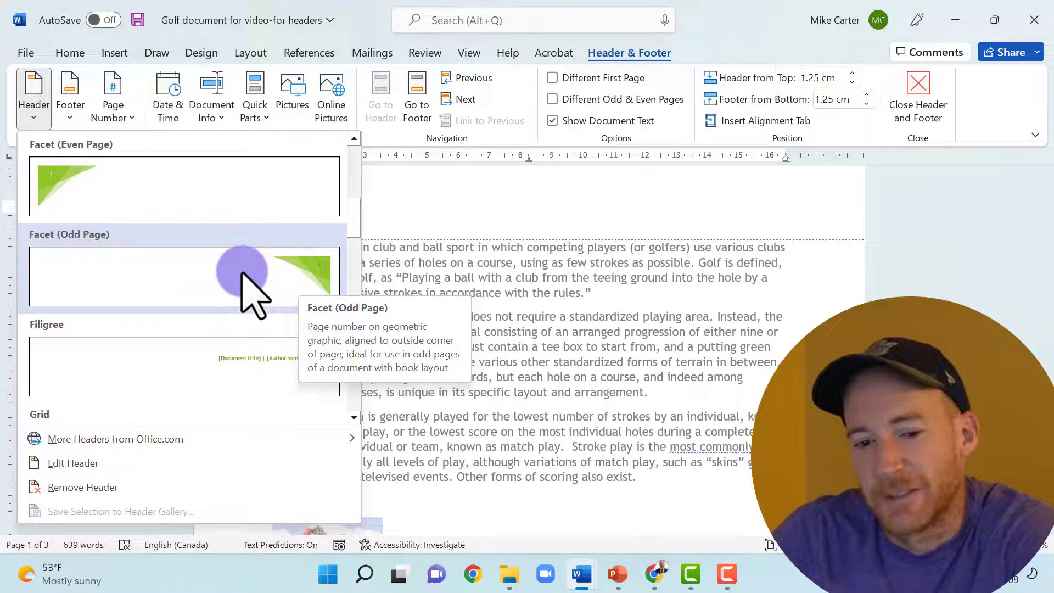
{"action": "mouse_move", "coordinate": [195, 296]}
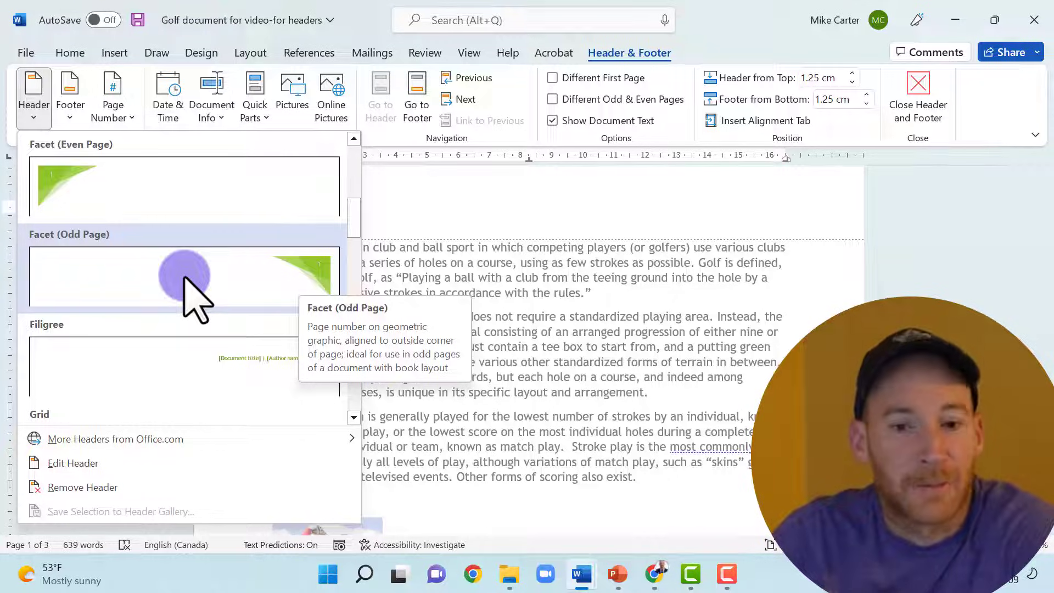
{"action": "left_click", "coordinate": [183, 278]}
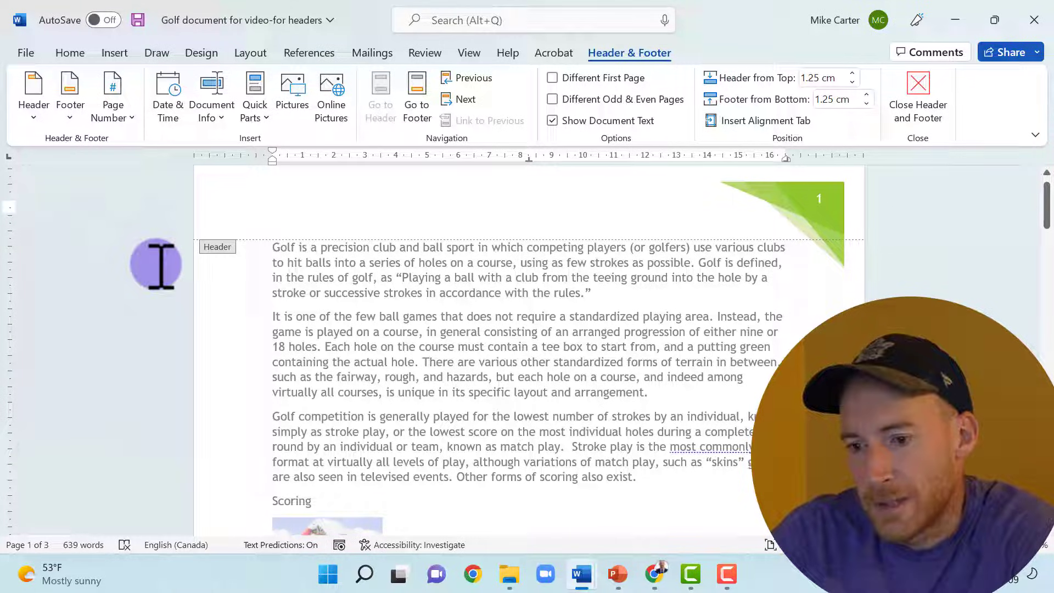
{"action": "mouse_move", "coordinate": [1039, 209]}
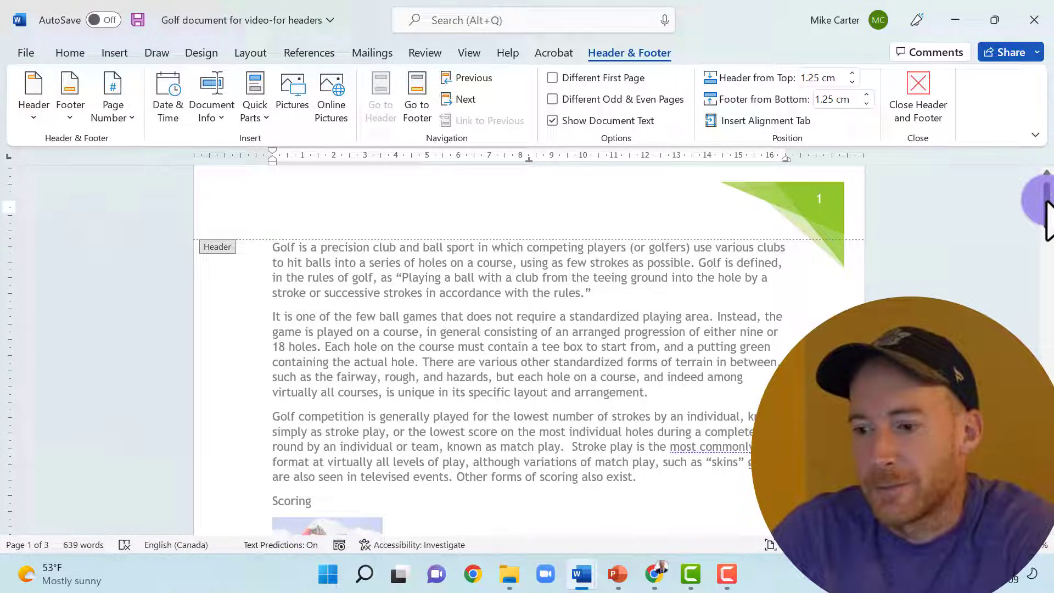
Select the green Facet corner graphic and enlarge it toward the top-right page edge.
{"action": "scroll", "scroll_direction": "down", "scroll_amount": 3}
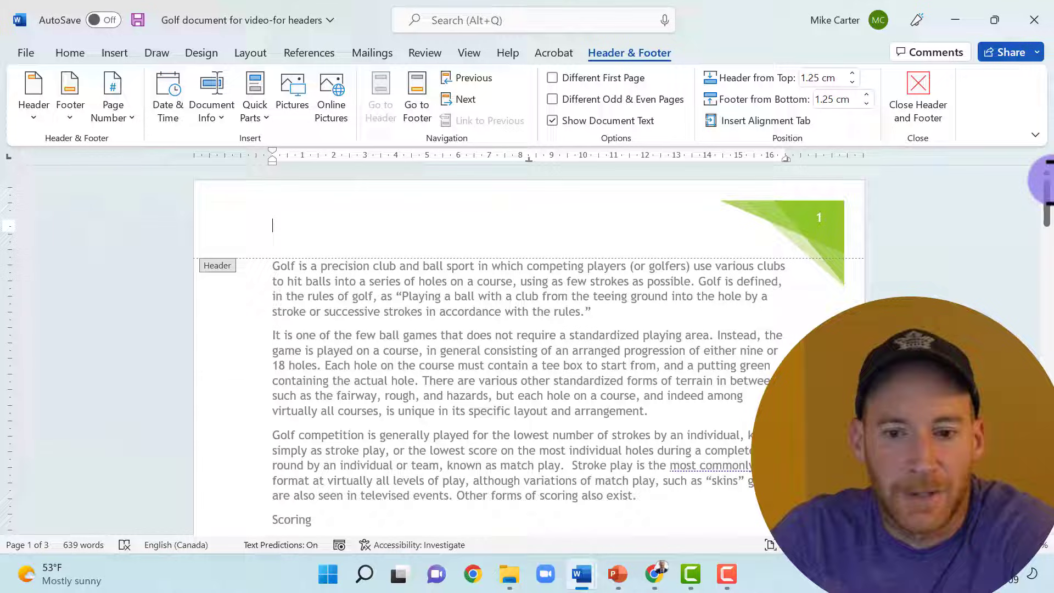
{"action": "mouse_move", "coordinate": [779, 215]}
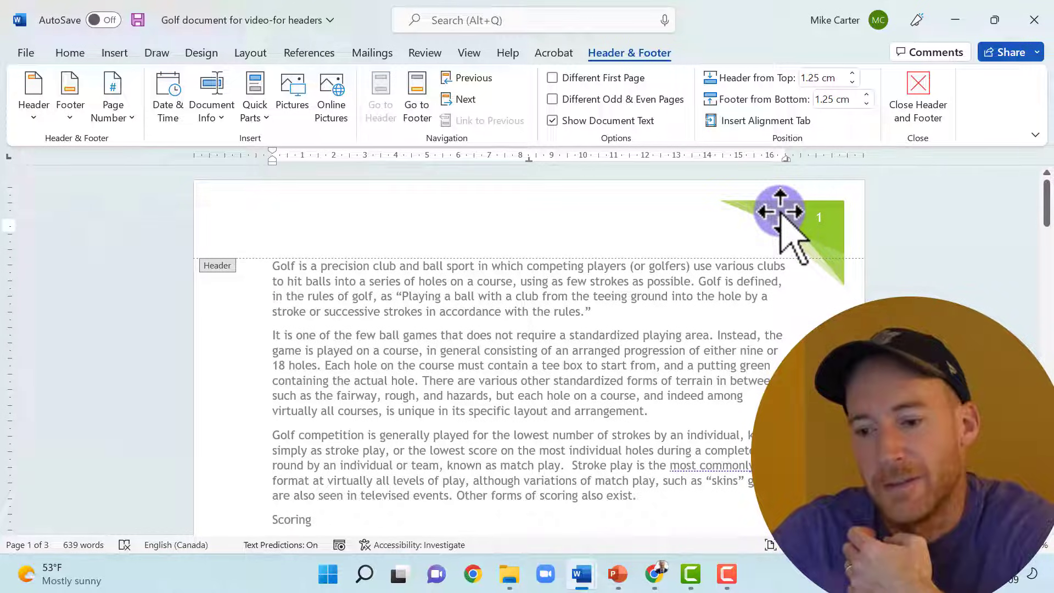
{"action": "left_click", "coordinate": [777, 229]}
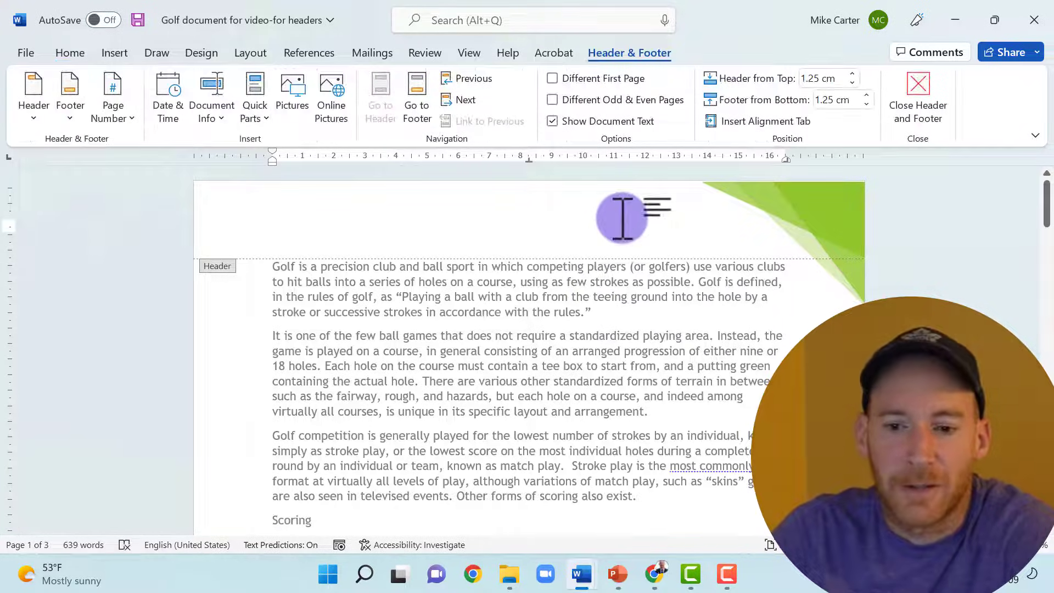
{"action": "mouse_move", "coordinate": [167, 95]}
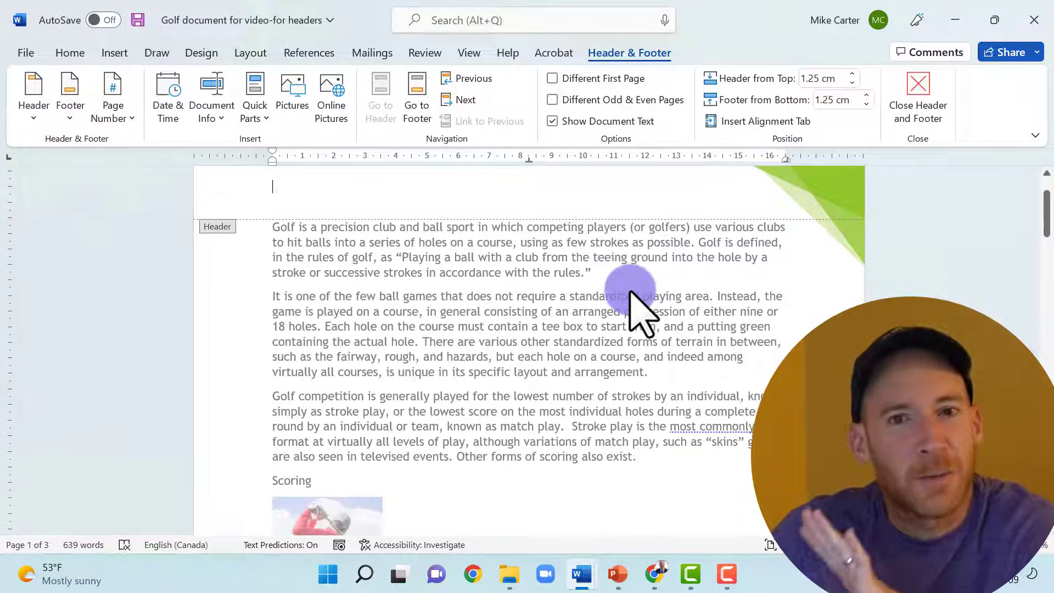
Draw a rectangle shape spanning the full width of the footer area.
{"action": "scroll", "scroll_direction": "down", "scroll_amount": 3}
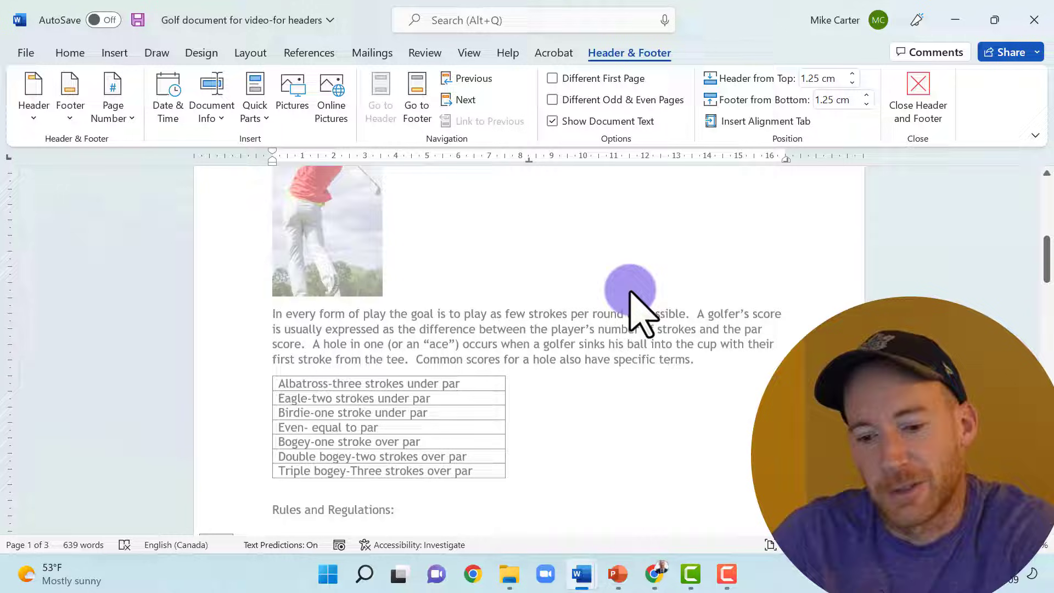
{"action": "scroll", "scroll_direction": "down", "scroll_amount": 3}
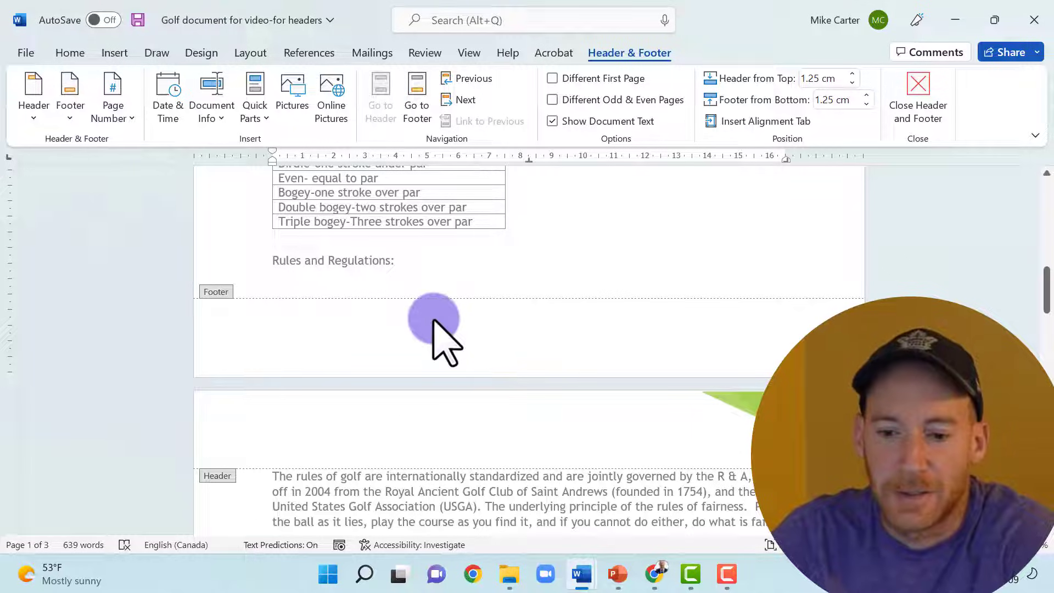
{"action": "left_click", "coordinate": [311, 331]}
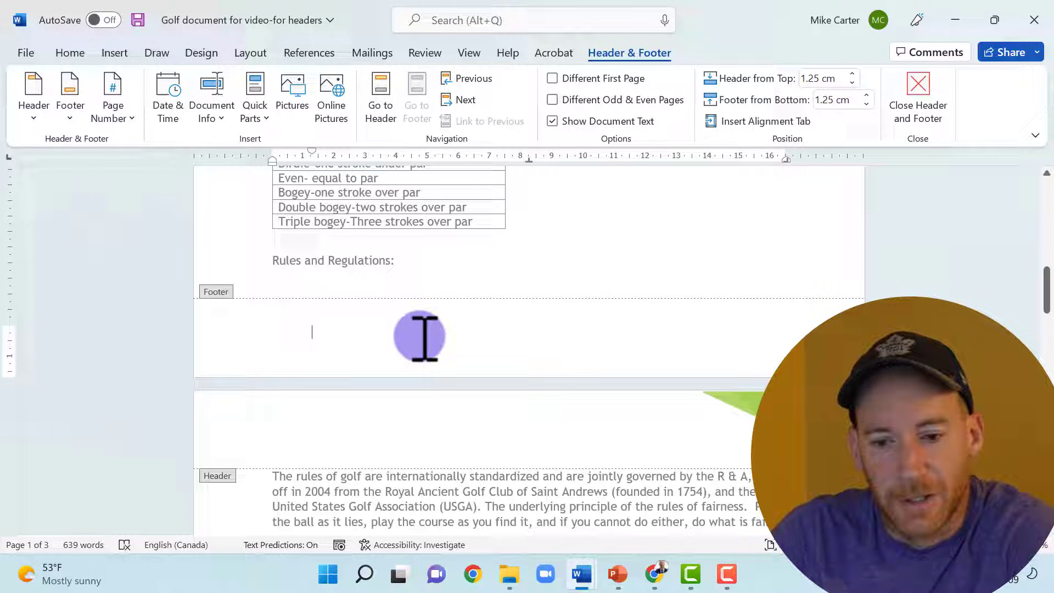
{"action": "mouse_move", "coordinate": [564, 348]}
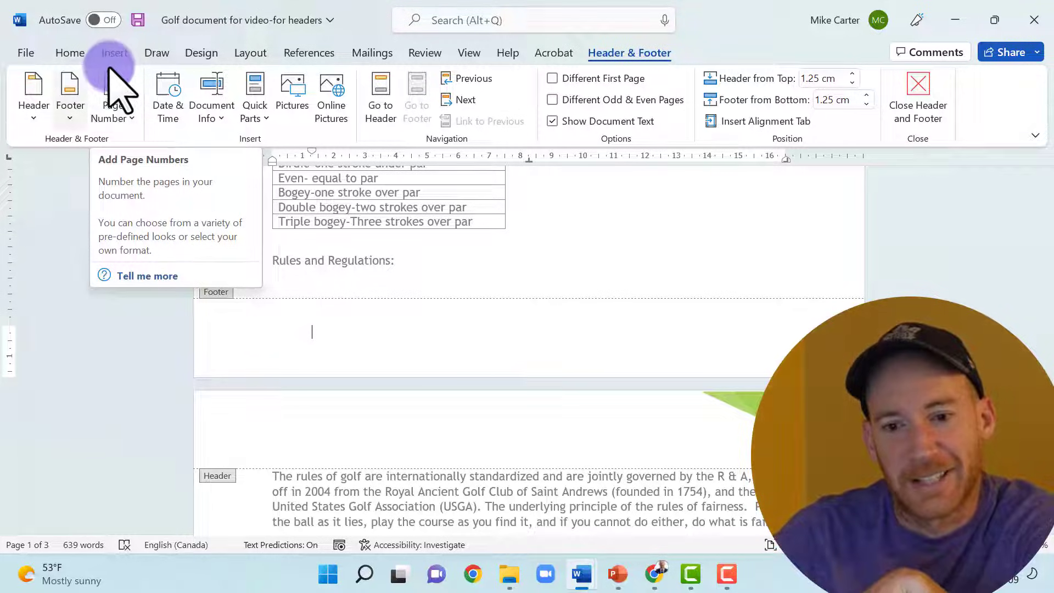
{"action": "left_click", "coordinate": [114, 52]}
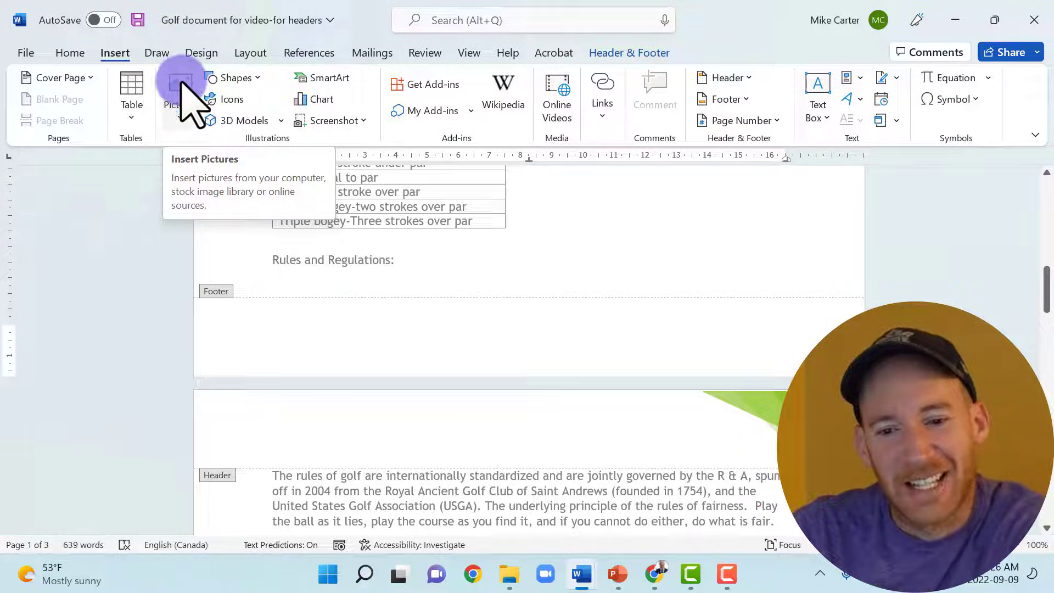
{"action": "mouse_move", "coordinate": [231, 88]}
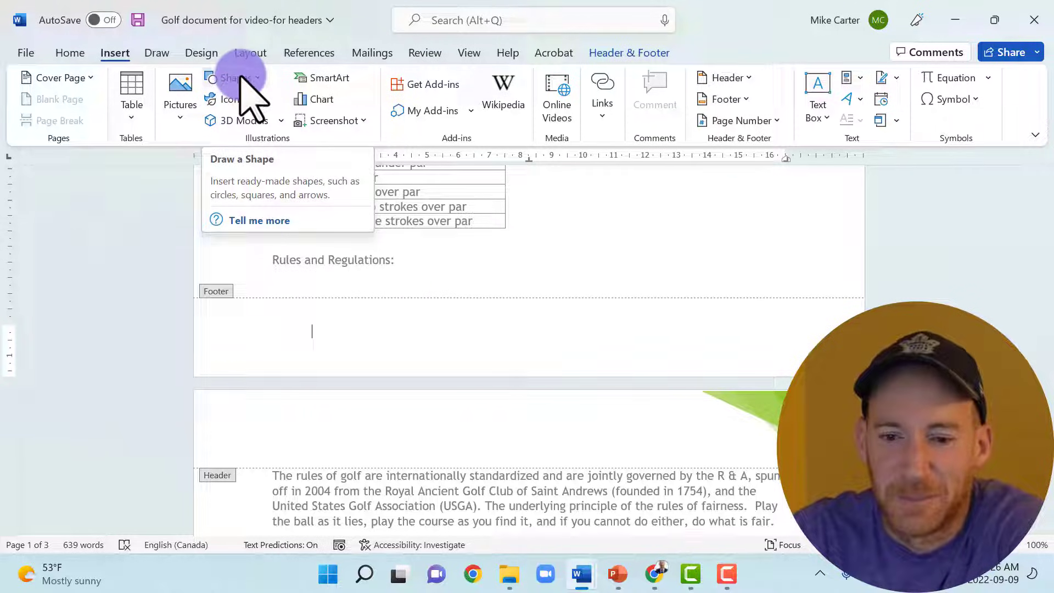
{"action": "left_click", "coordinate": [231, 80]}
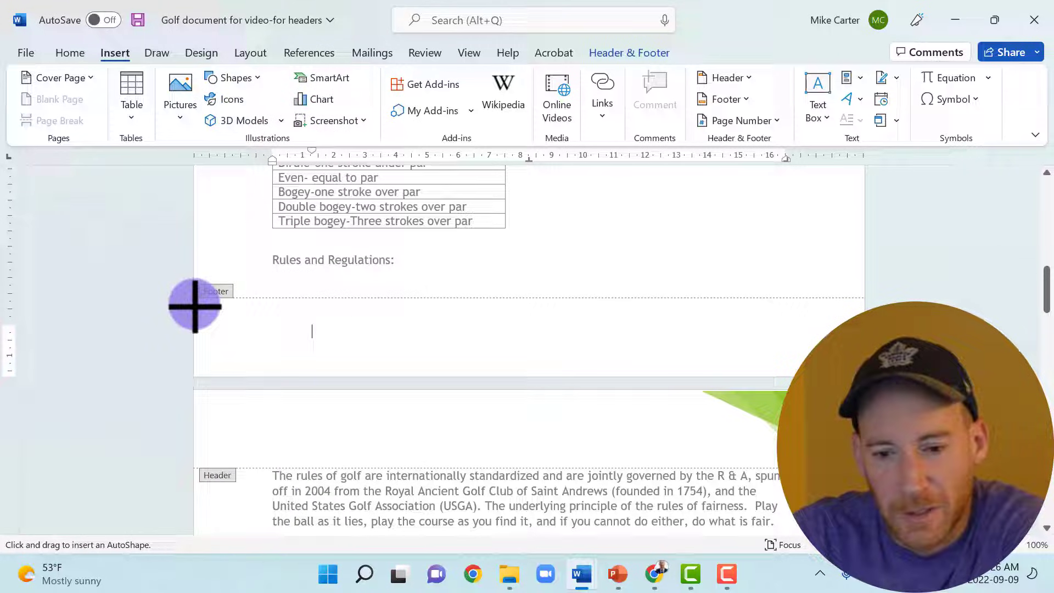
{"action": "left_click_drag", "start_coordinate": [195, 306], "coordinate": [551, 376]}
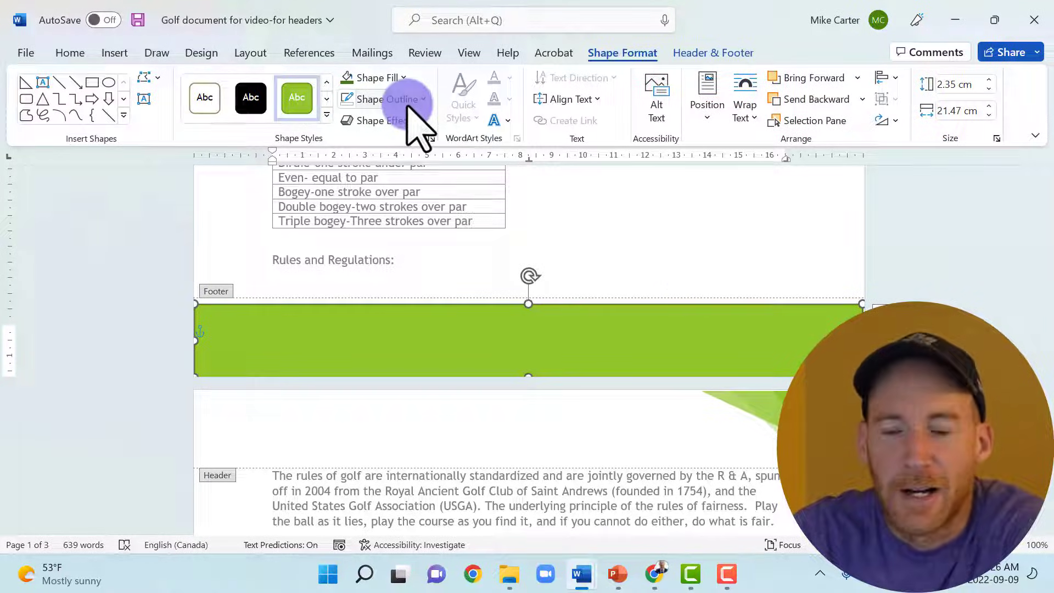
{"action": "mouse_move", "coordinate": [387, 99]}
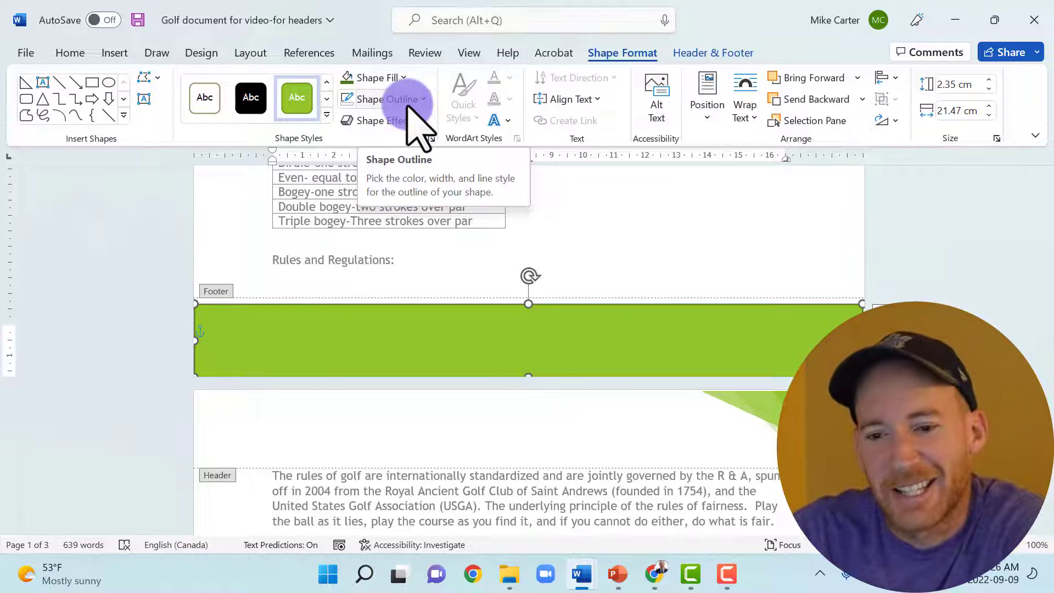
Remove the footer rectangle's outline and fill it with dark green.
{"action": "left_click", "coordinate": [383, 98]}
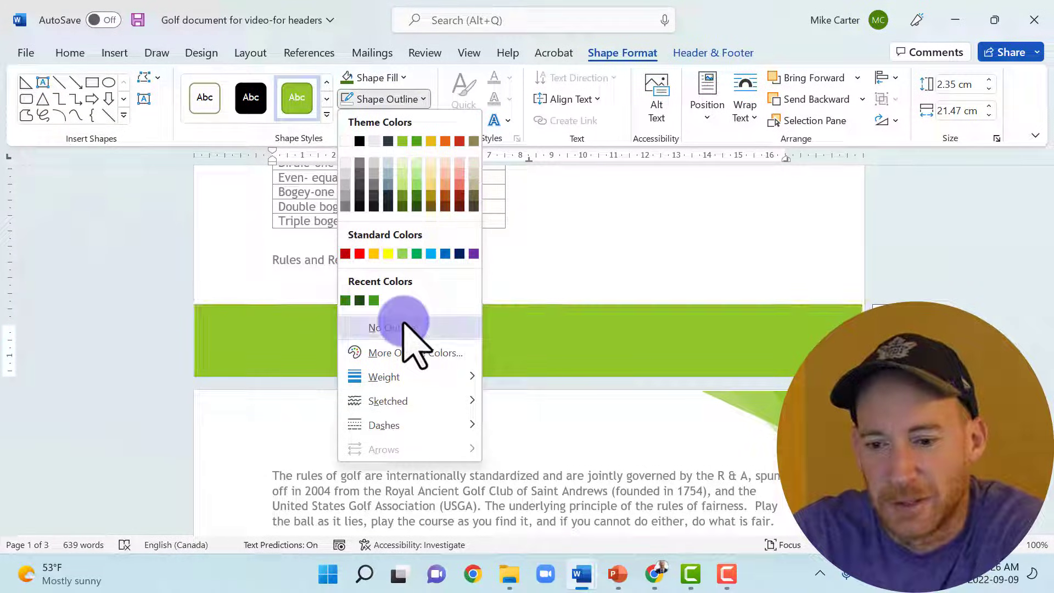
{"action": "left_click", "coordinate": [382, 328]}
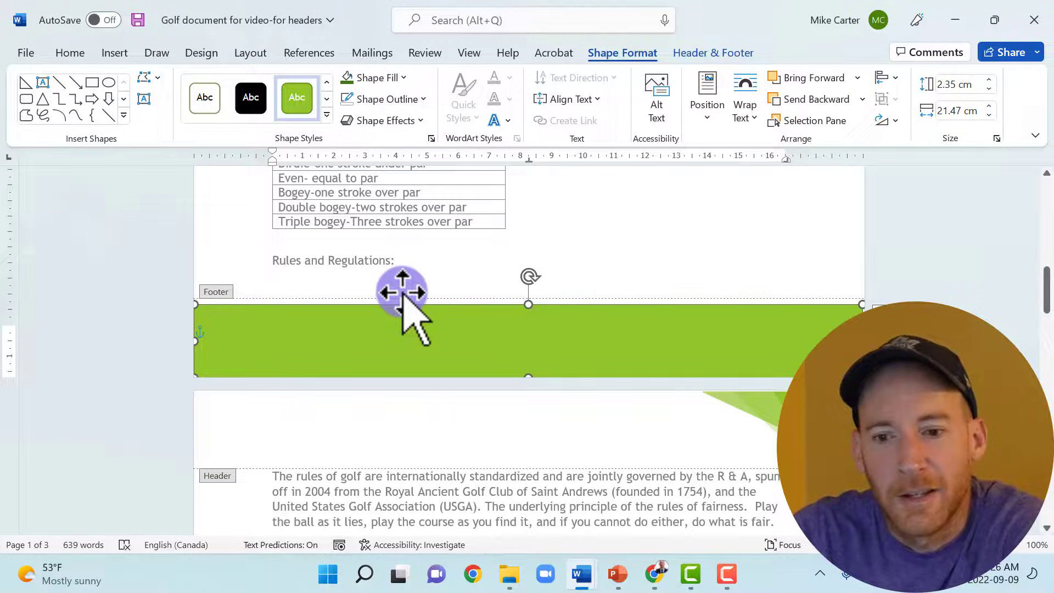
{"action": "left_click", "coordinate": [374, 77]}
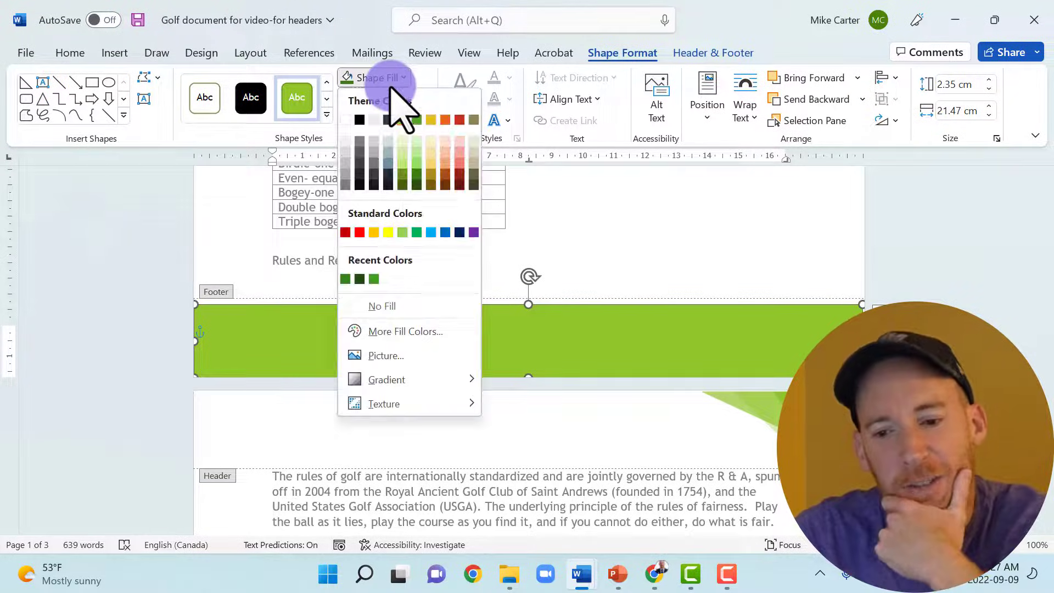
{"action": "left_click", "coordinate": [402, 120]}
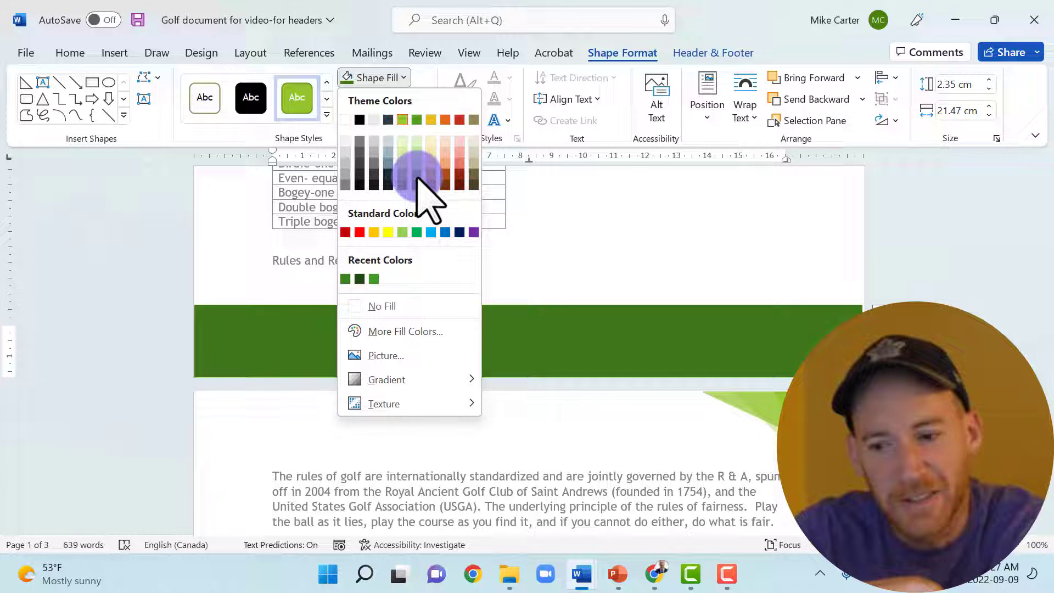
{"action": "mouse_move", "coordinate": [415, 178]}
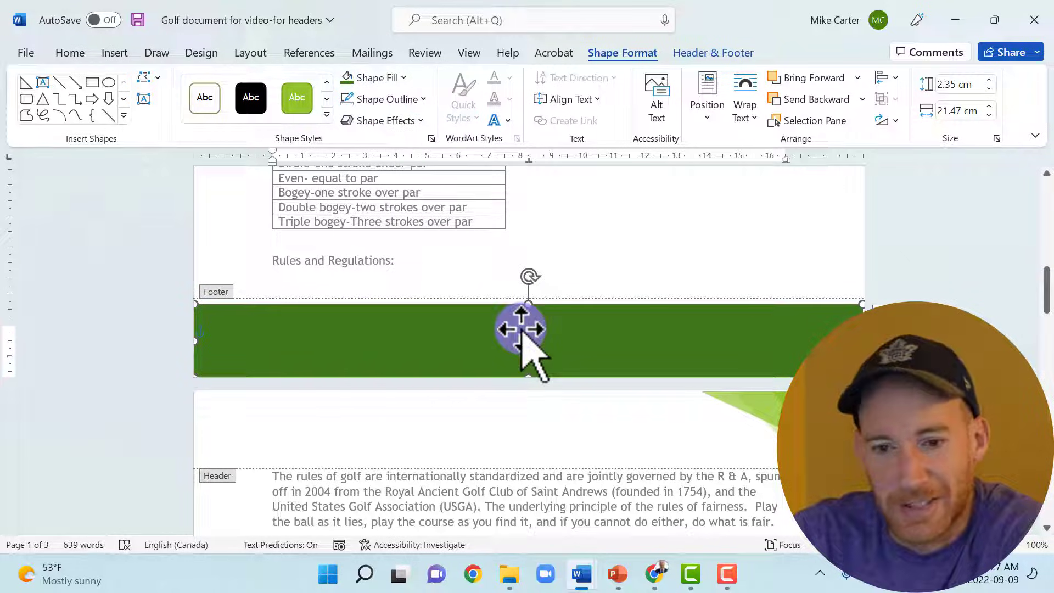
{"action": "left_click", "coordinate": [374, 77]}
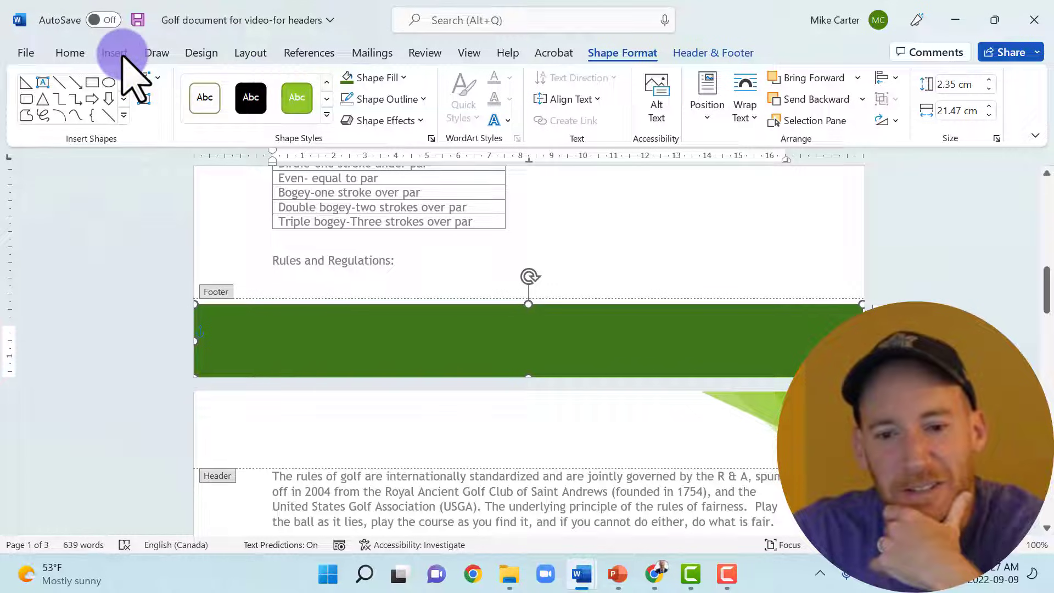
Draw an oval across the green footer bar and tilt it into a sloping hill edge.
{"action": "left_click", "coordinate": [114, 53]}
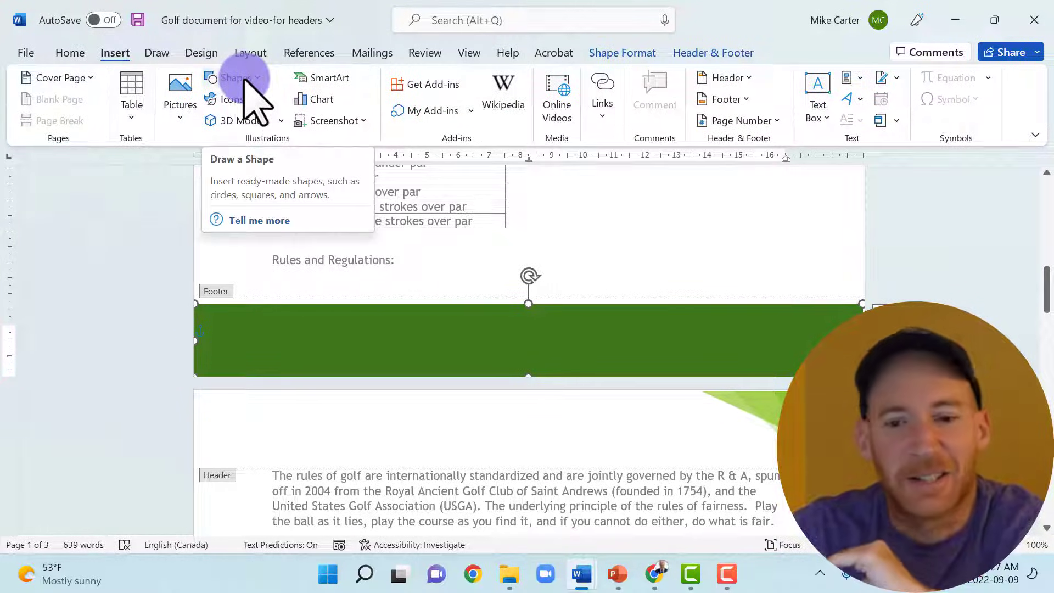
{"action": "left_click", "coordinate": [237, 77]}
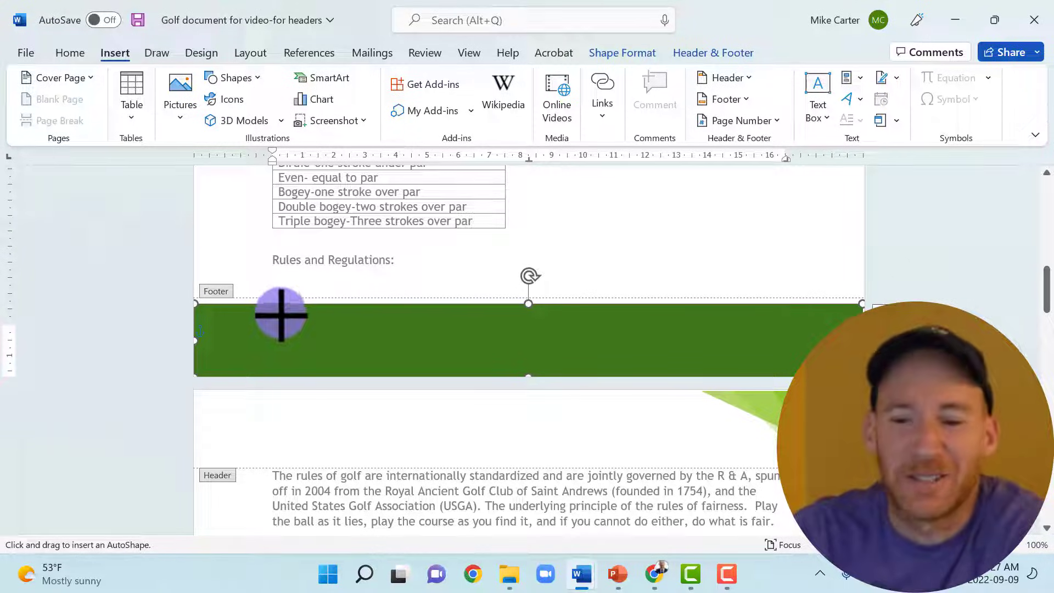
{"action": "left_click_drag", "start_coordinate": [280, 314], "coordinate": [568, 373]}
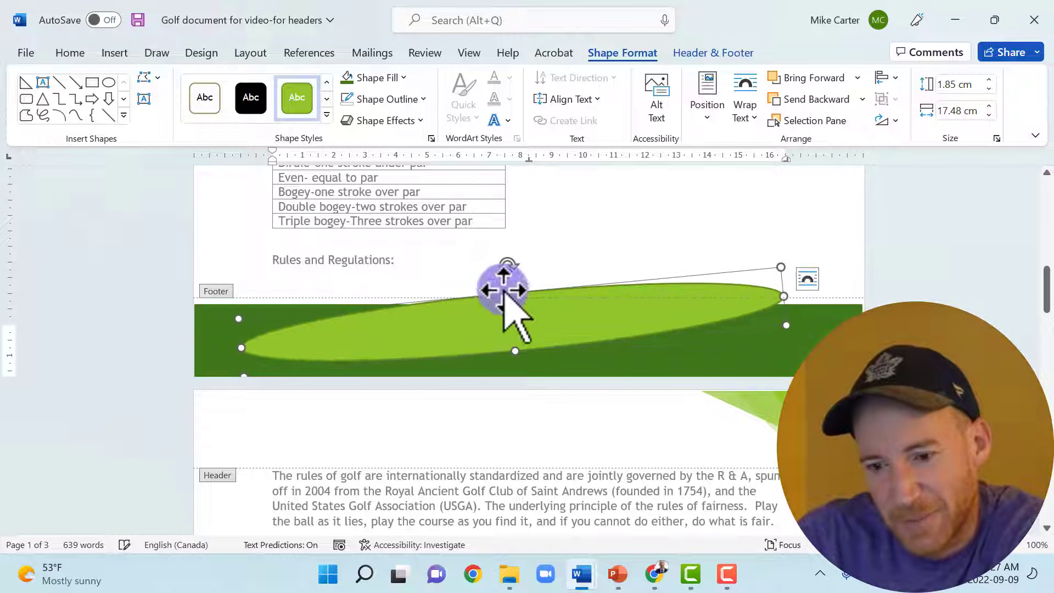
{"action": "left_click_drag", "start_coordinate": [504, 289], "coordinate": [488, 316]}
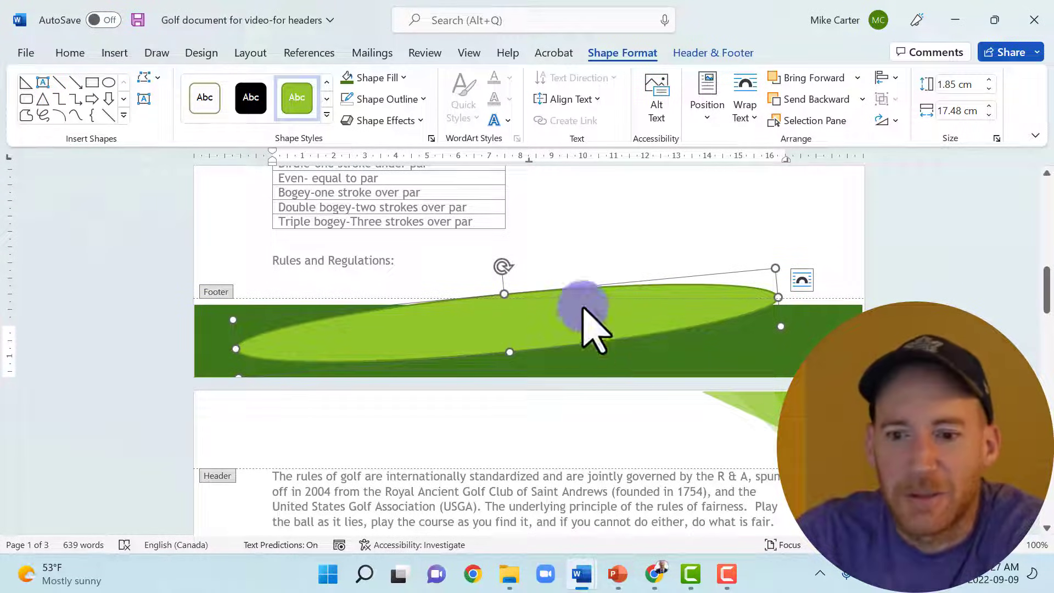
Fill the tilted oval white and remove its outline.
{"action": "left_click", "coordinate": [376, 76]}
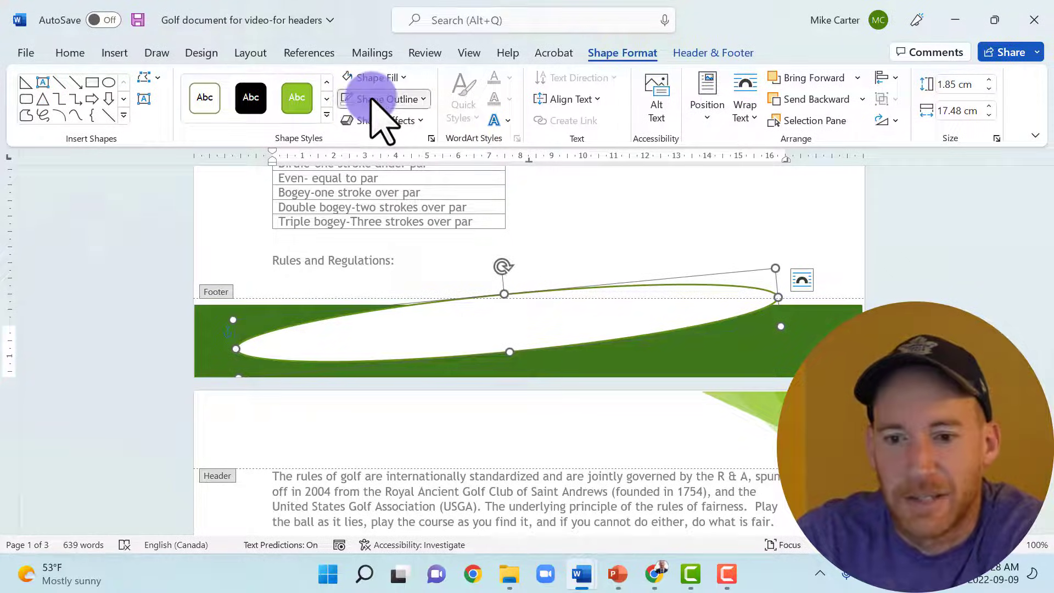
{"action": "left_click", "coordinate": [381, 99]}
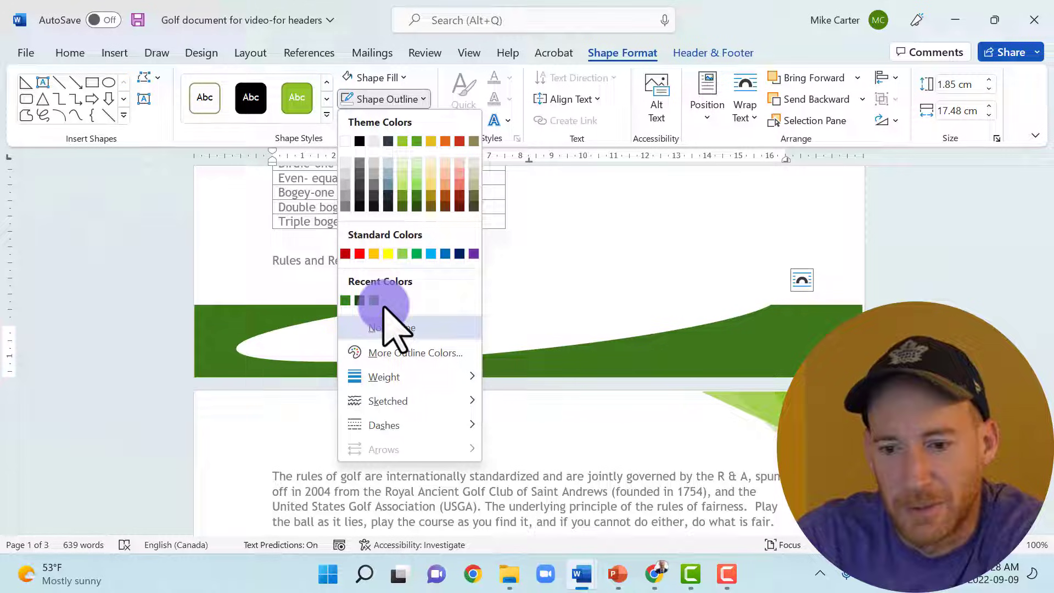
{"action": "left_click", "coordinate": [392, 327]}
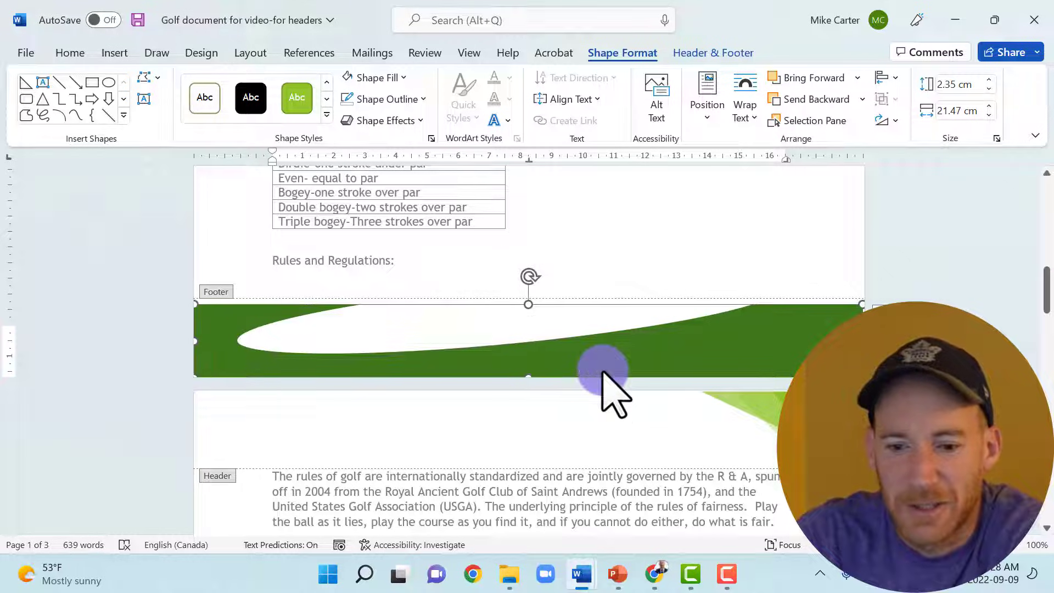
{"action": "mouse_move", "coordinate": [269, 168]}
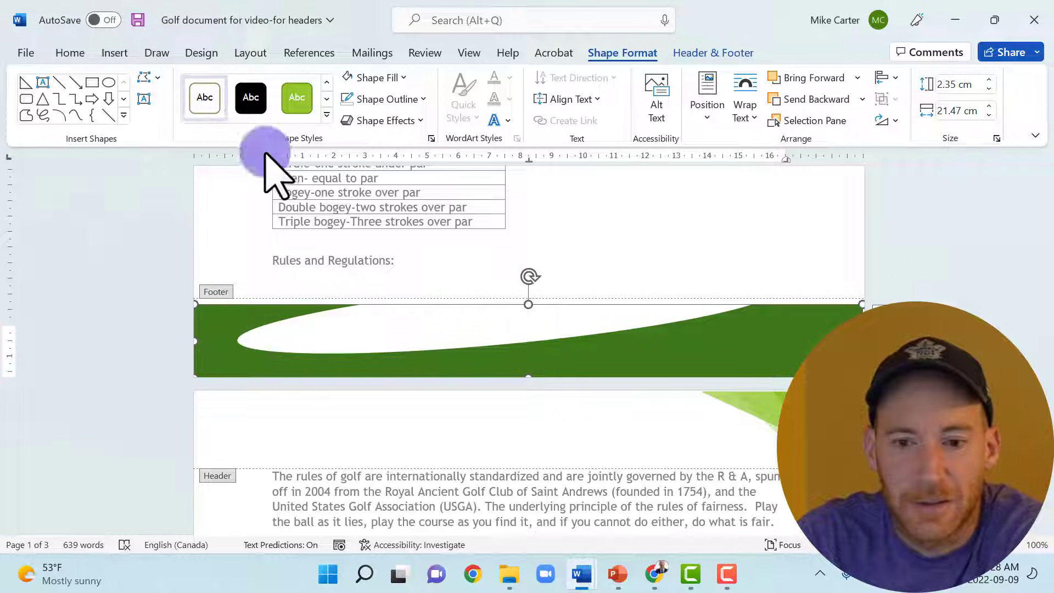
{"action": "left_click", "coordinate": [113, 53]}
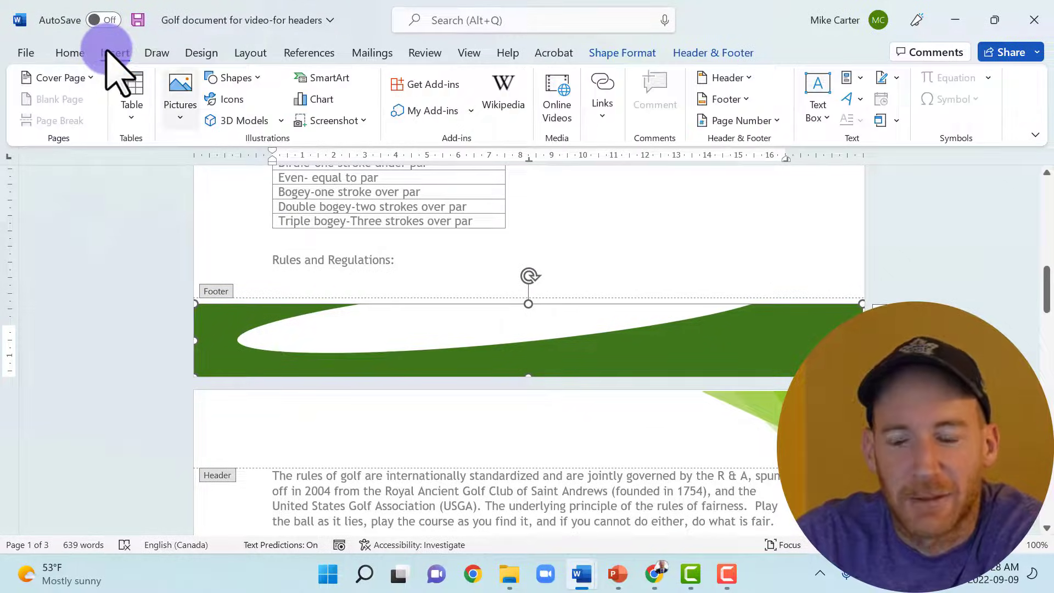
Draw a white rectangle over the footer's top-left corner and position it to hide the leftover green.
{"action": "left_click", "coordinate": [232, 77]}
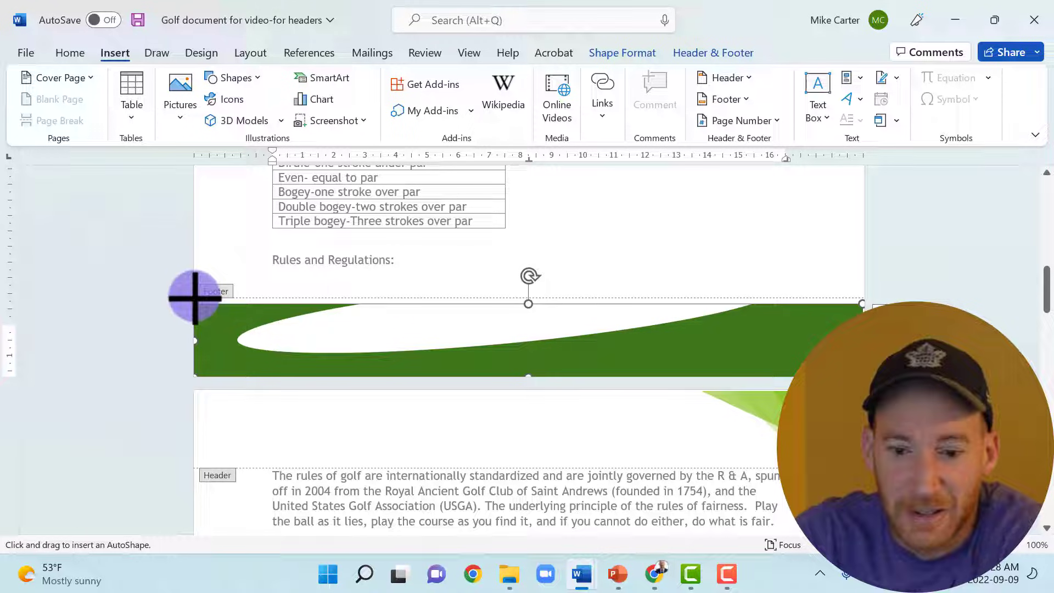
{"action": "left_click_drag", "start_coordinate": [195, 298], "coordinate": [363, 360]}
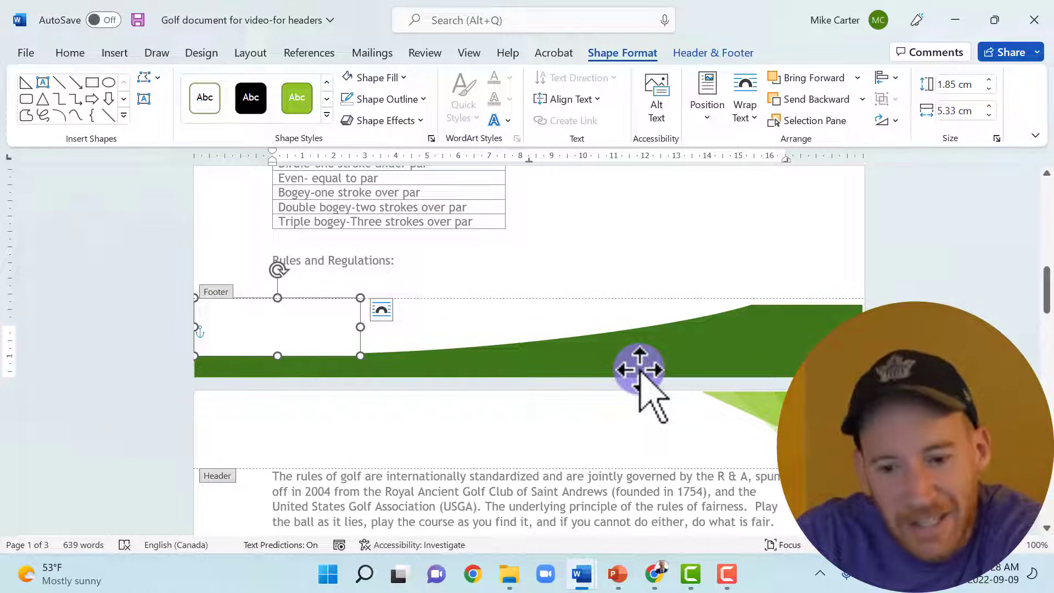
{"action": "left_click_drag", "start_coordinate": [639, 370], "coordinate": [356, 346]}
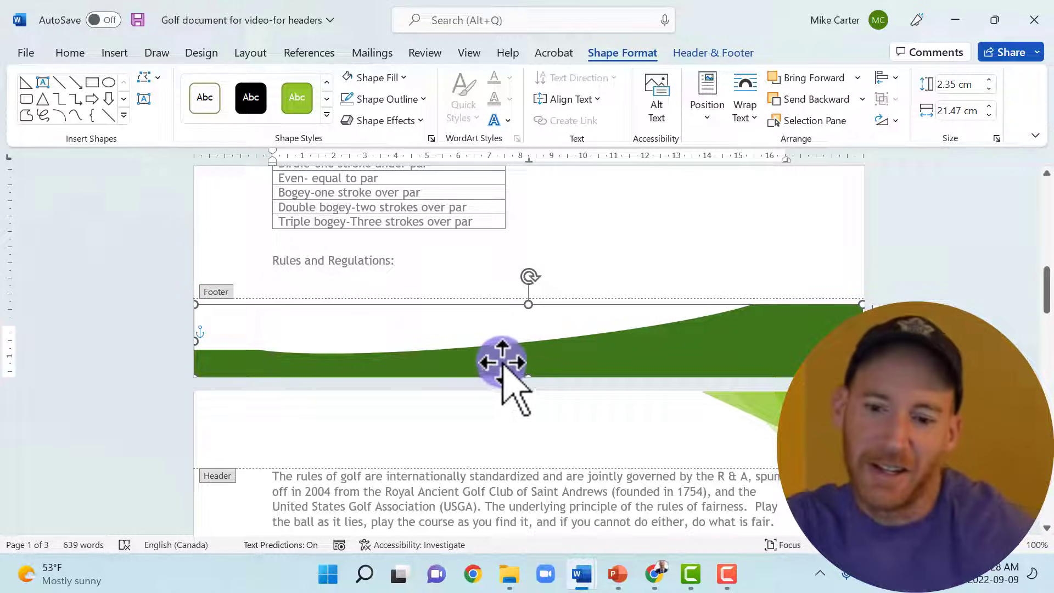
{"action": "left_click_drag", "start_coordinate": [501, 363], "coordinate": [725, 330]}
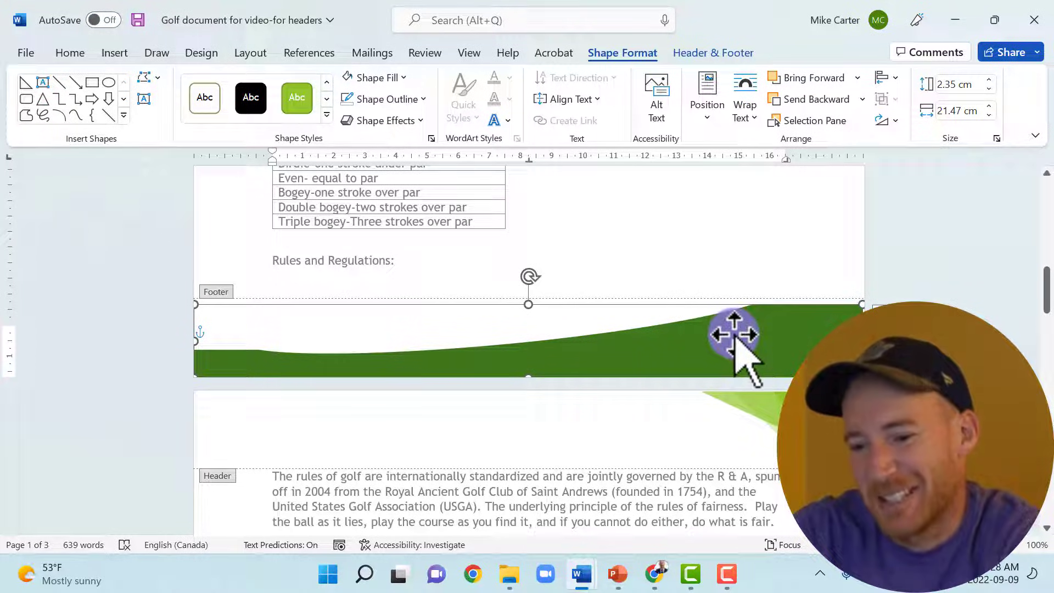
{"action": "mouse_move", "coordinate": [780, 256]}
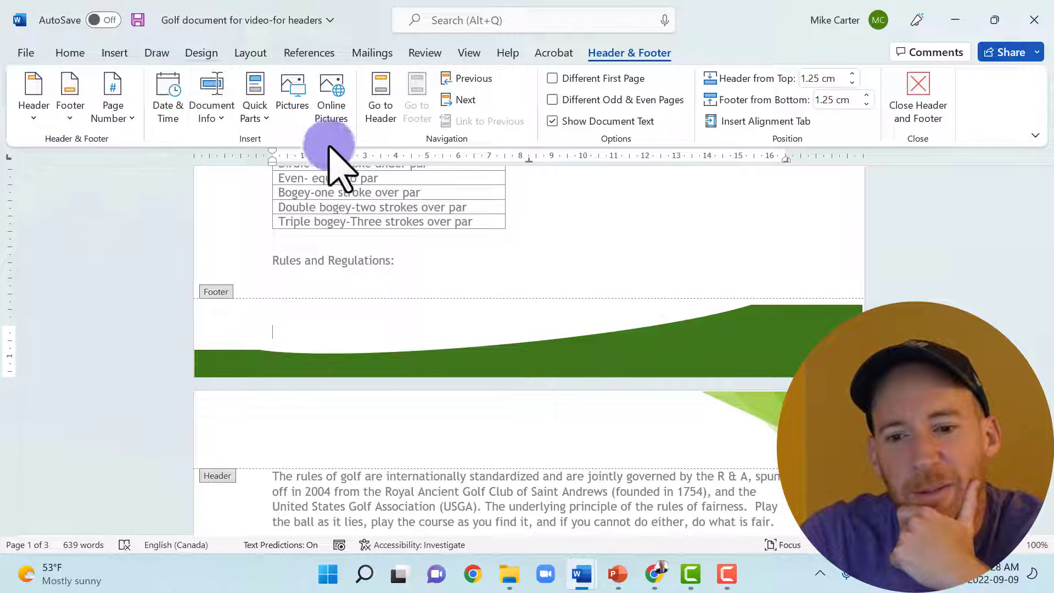
Draw a small oval on the right end of the footer hill and nudge it into place.
{"action": "left_click", "coordinate": [114, 53]}
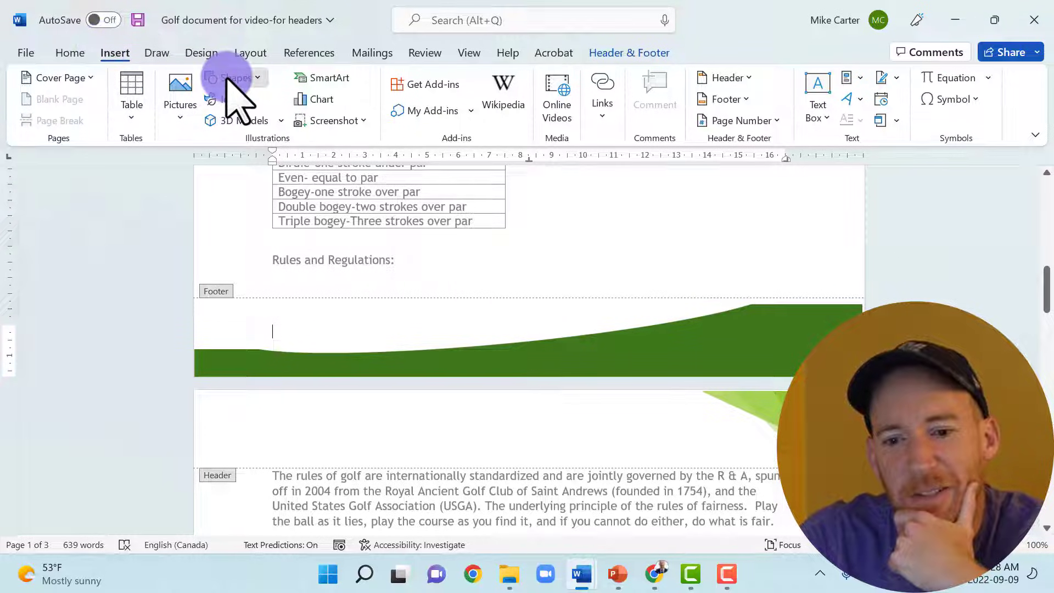
{"action": "left_click", "coordinate": [235, 77]}
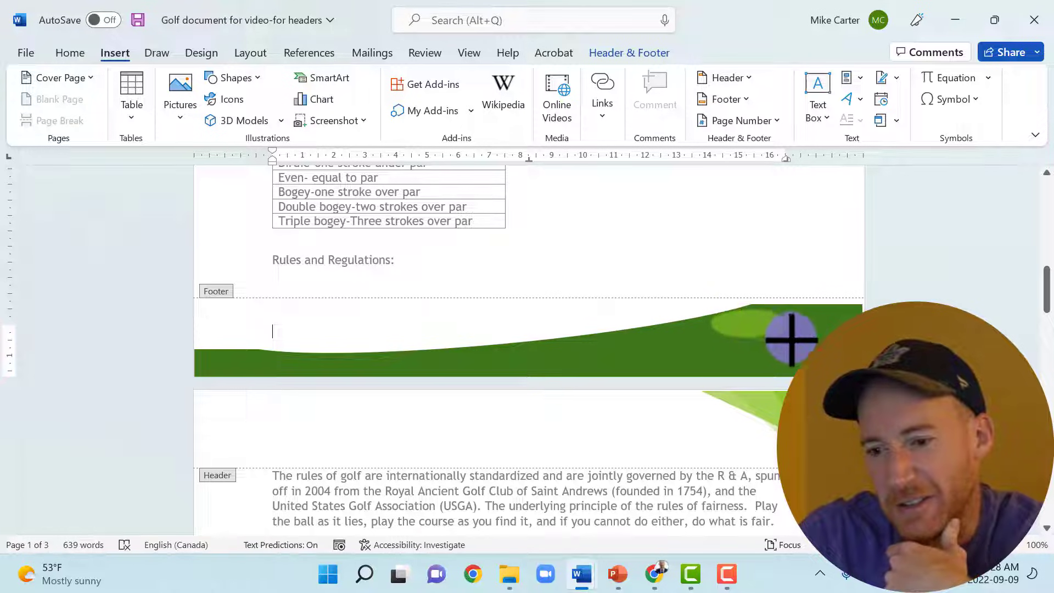
{"action": "left_click", "coordinate": [792, 339]}
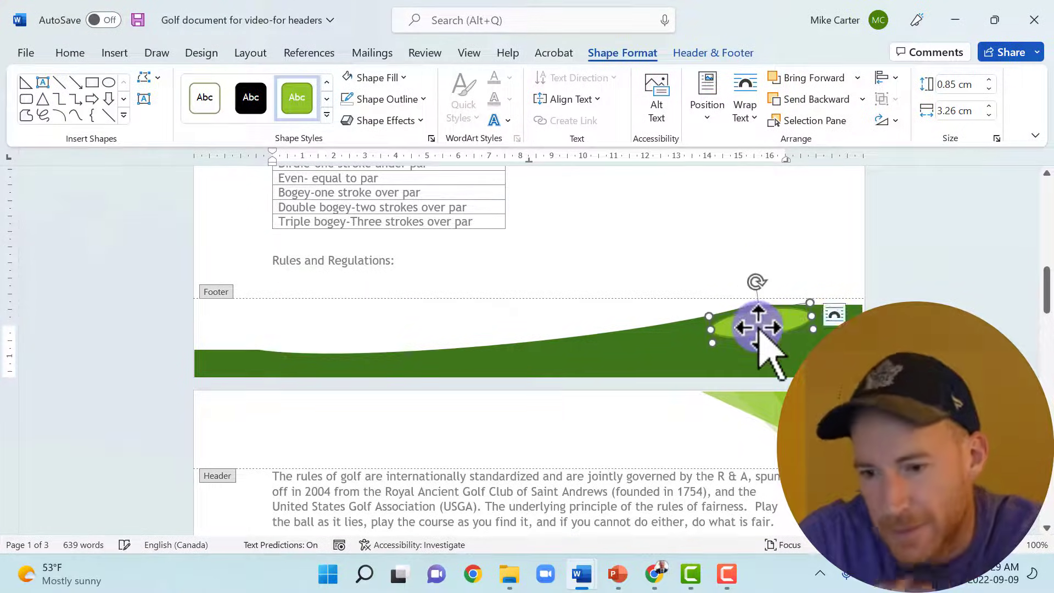
{"action": "left_click_drag", "start_coordinate": [758, 329], "coordinate": [749, 322]}
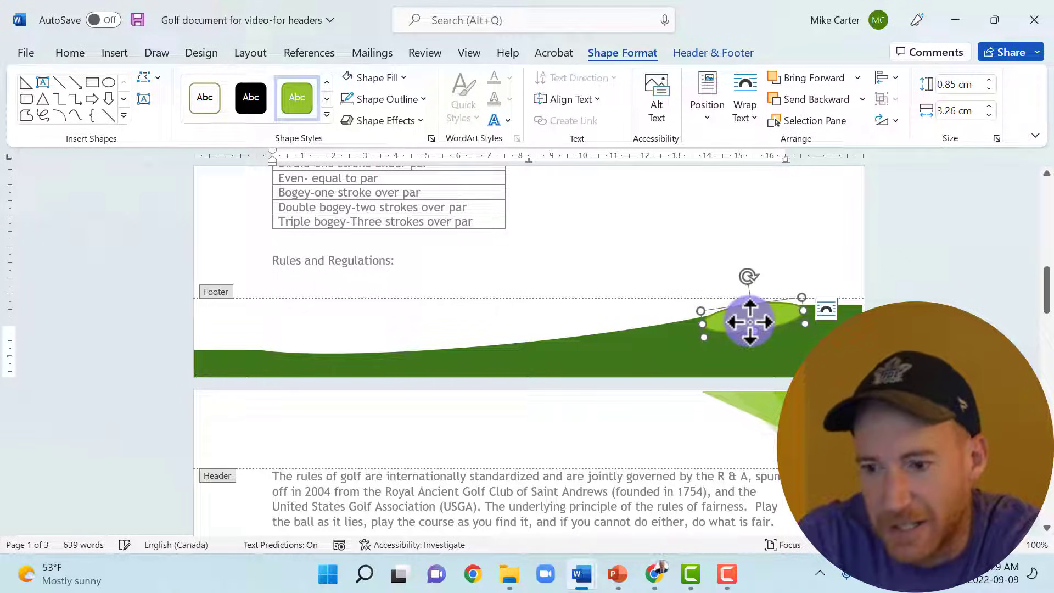
Fill the small oval dark green and remove its outline so it blends into the hill.
{"action": "left_click", "coordinate": [375, 77]}
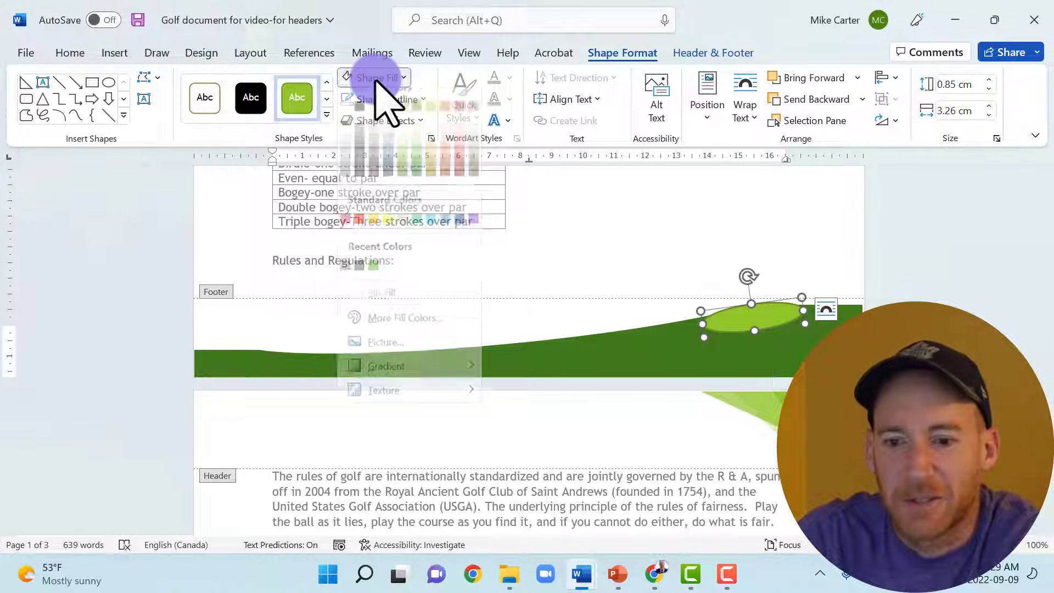
{"action": "left_click", "coordinate": [374, 76]}
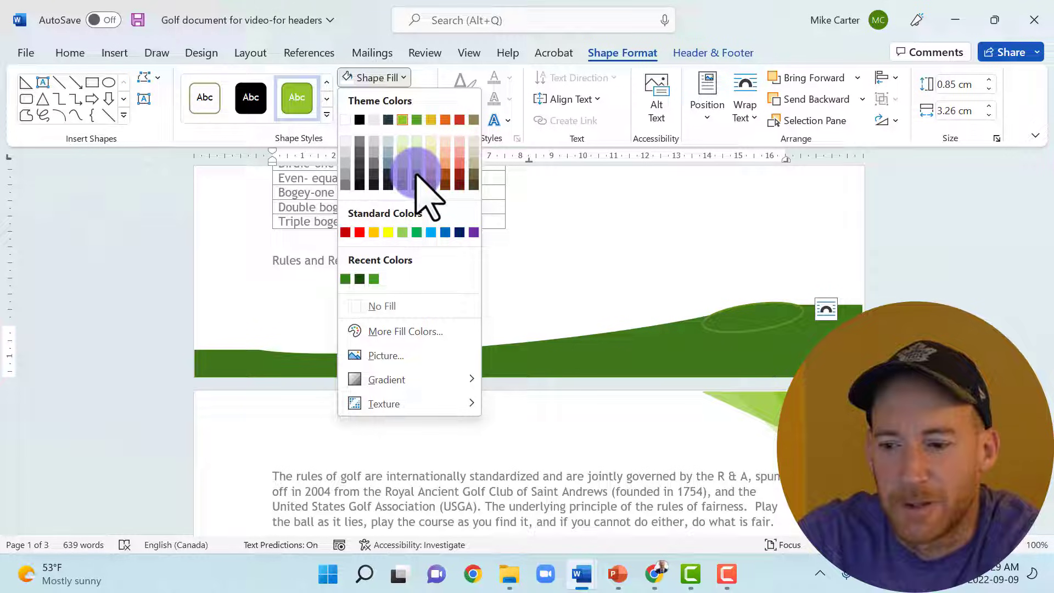
{"action": "left_click", "coordinate": [380, 99]}
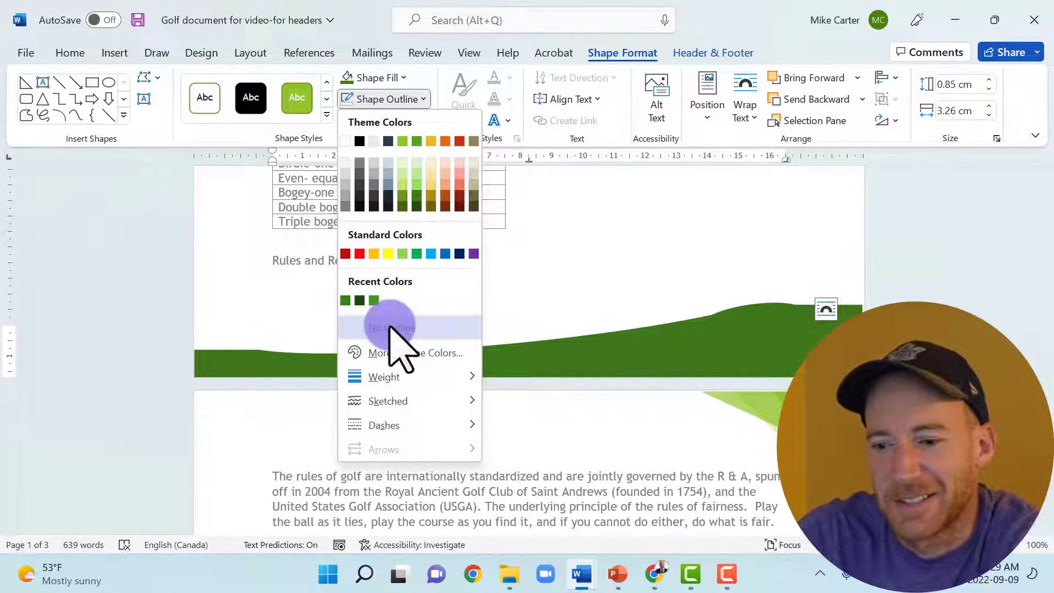
{"action": "left_click", "coordinate": [389, 327]}
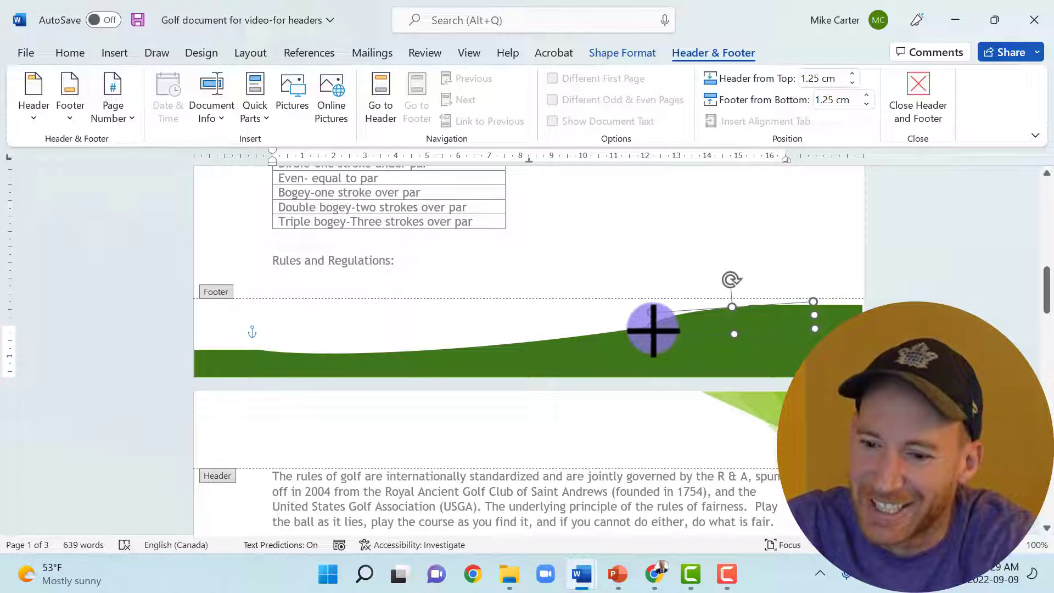
Stretch the green oval to the right page edge and close header and footer editing.
{"action": "left_click_drag", "start_coordinate": [651, 331], "coordinate": [693, 323]}
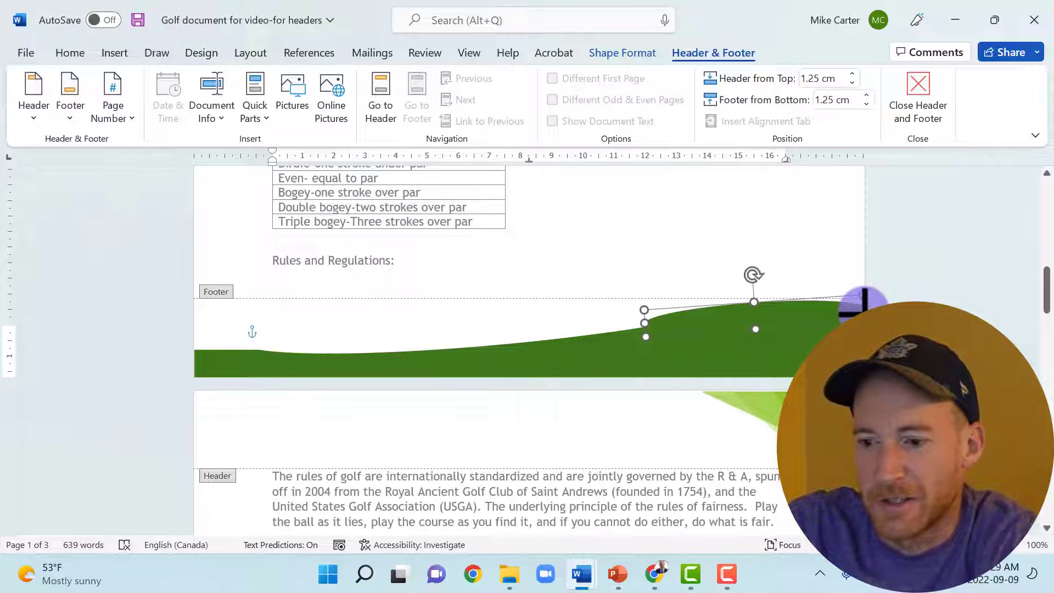
{"action": "left_click", "coordinate": [917, 97]}
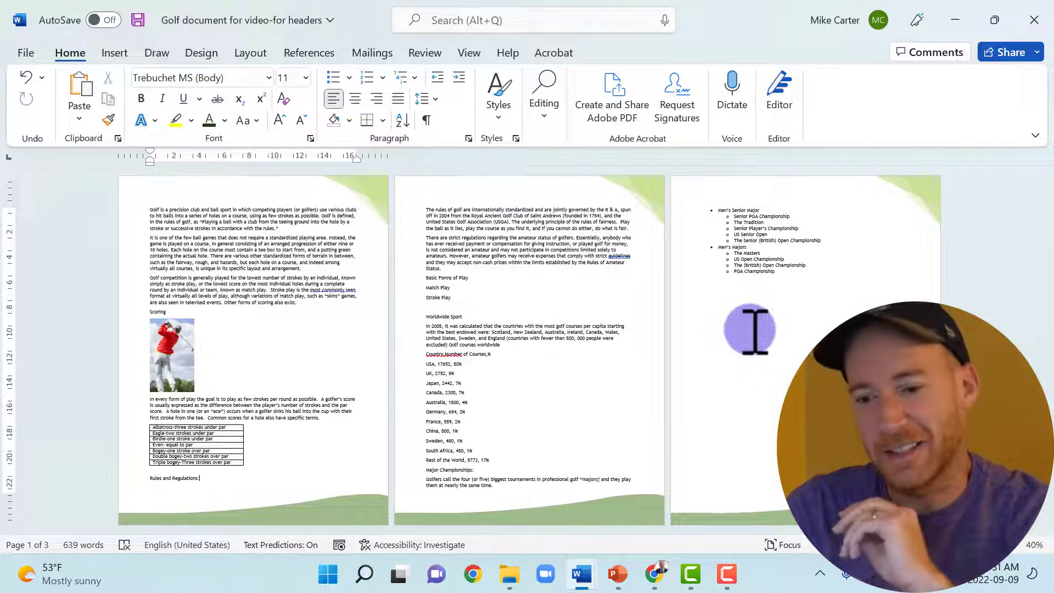
{"action": "mouse_move", "coordinate": [1036, 558]}
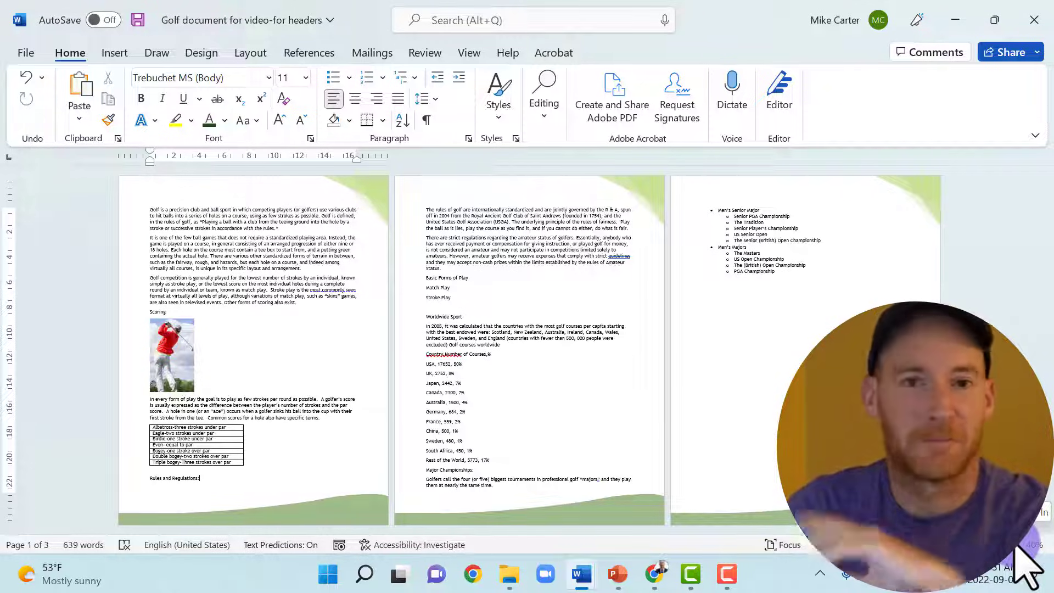
{"action": "scroll", "scroll_direction": "down", "scroll_amount": 3}
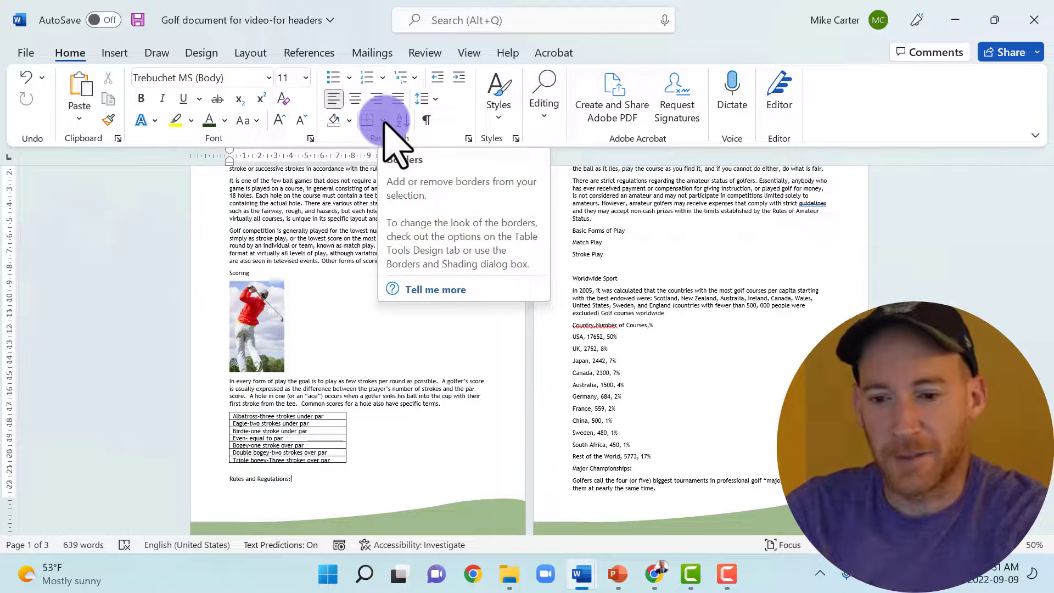
In Borders and Shading, set up a solid-line Box page border.
{"action": "left_click", "coordinate": [385, 120]}
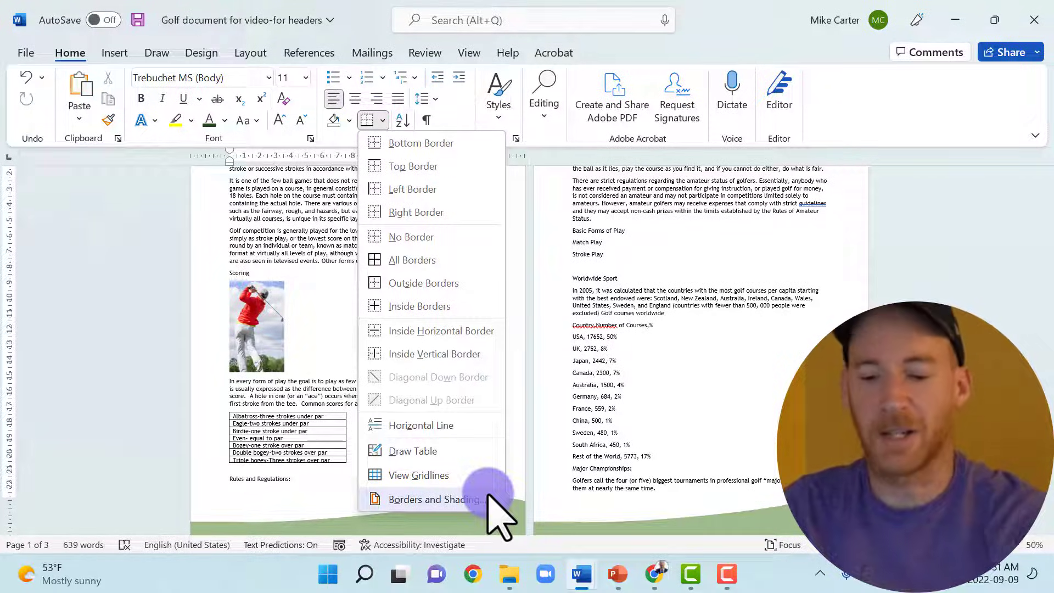
{"action": "left_click", "coordinate": [435, 498]}
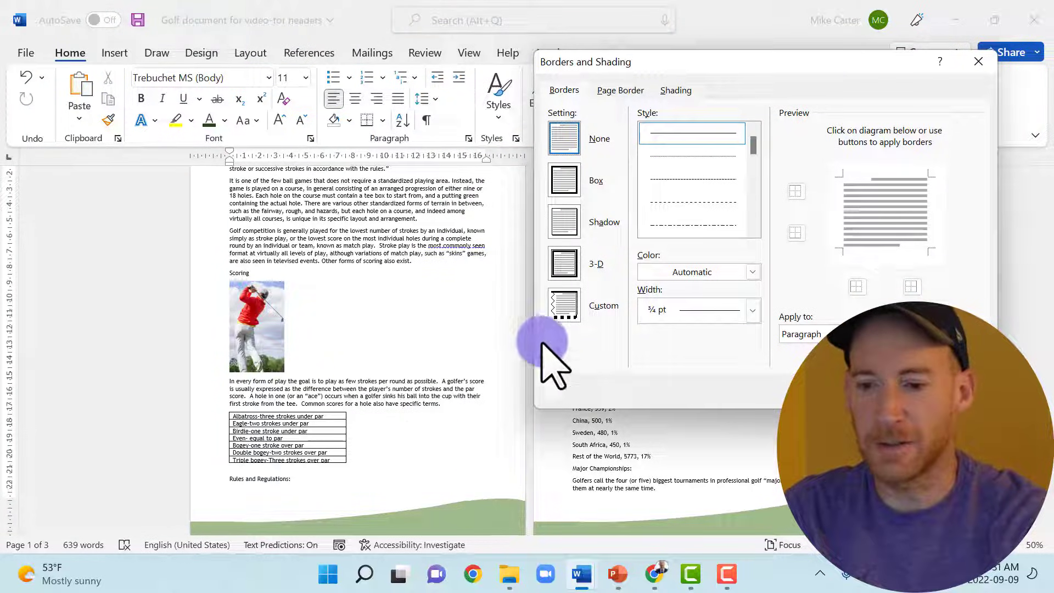
{"action": "left_click", "coordinate": [619, 90]}
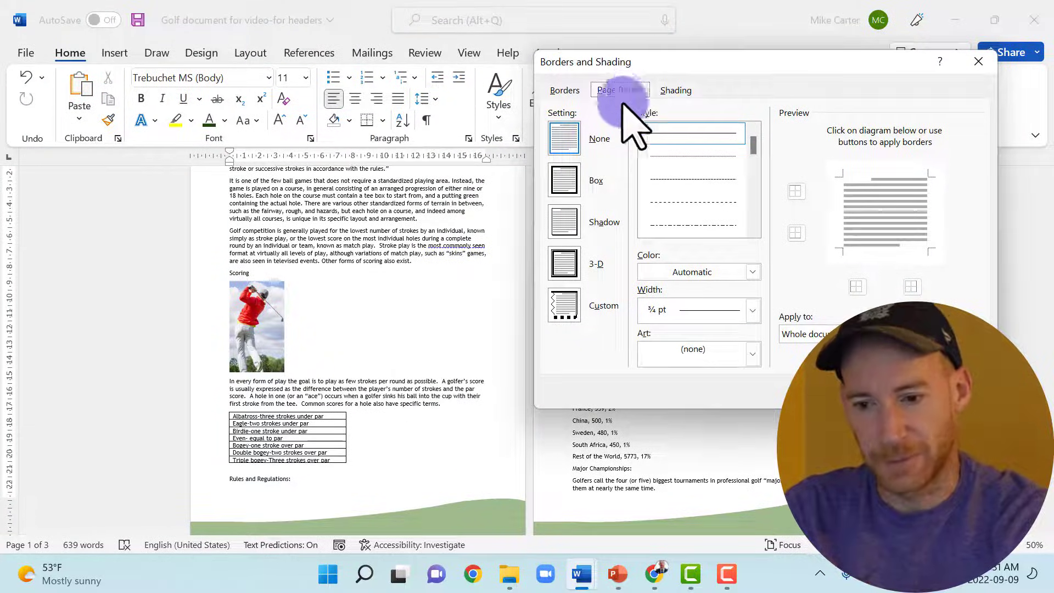
{"action": "left_click", "coordinate": [563, 179]}
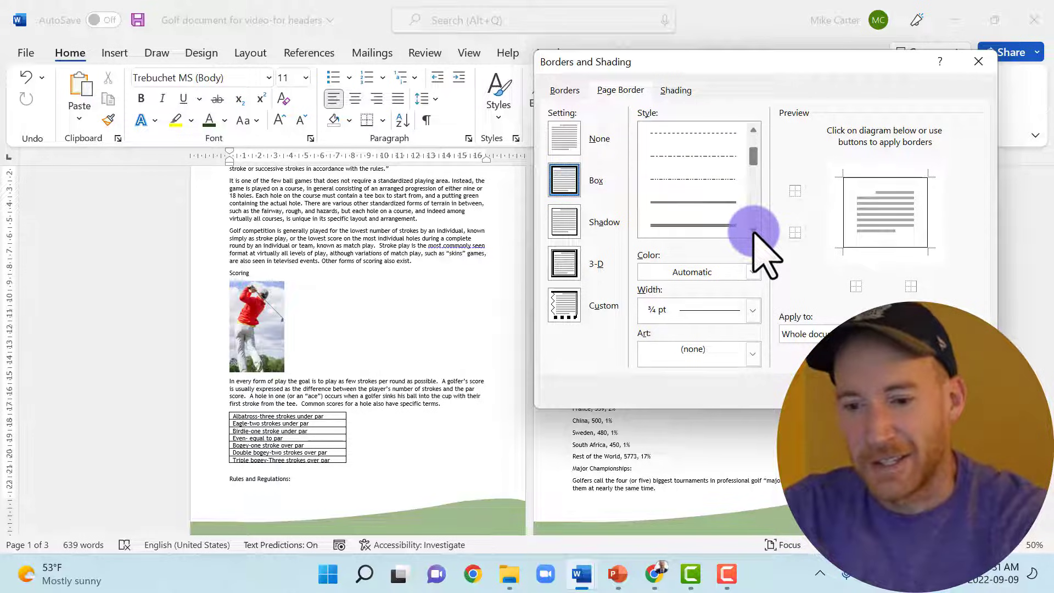
{"action": "left_click", "coordinate": [692, 225]}
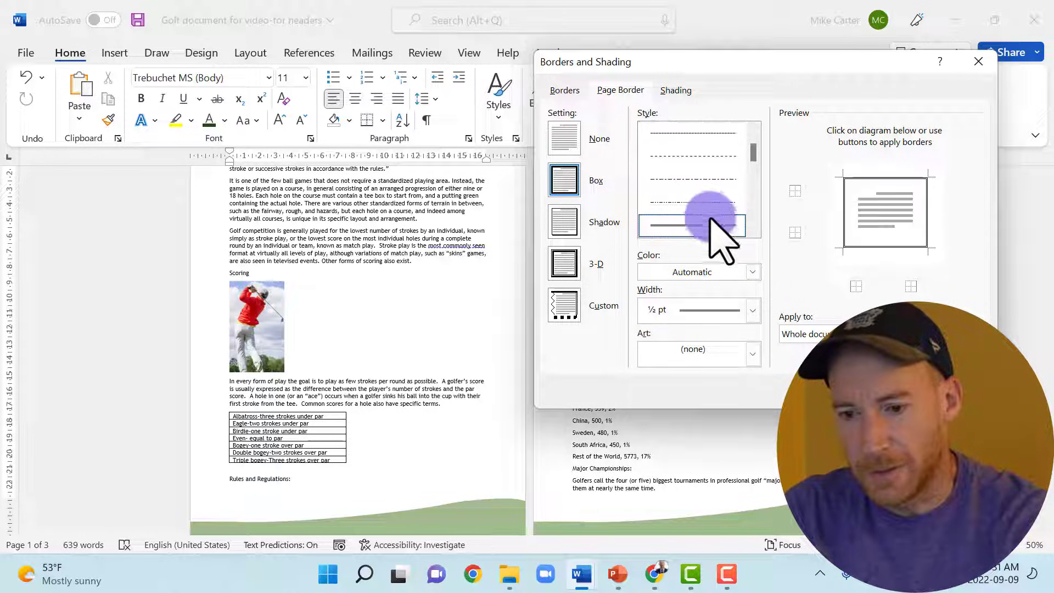
Make the page border green at ¾ pt, remove its bottom edge, and apply it.
{"action": "left_click", "coordinate": [751, 271]}
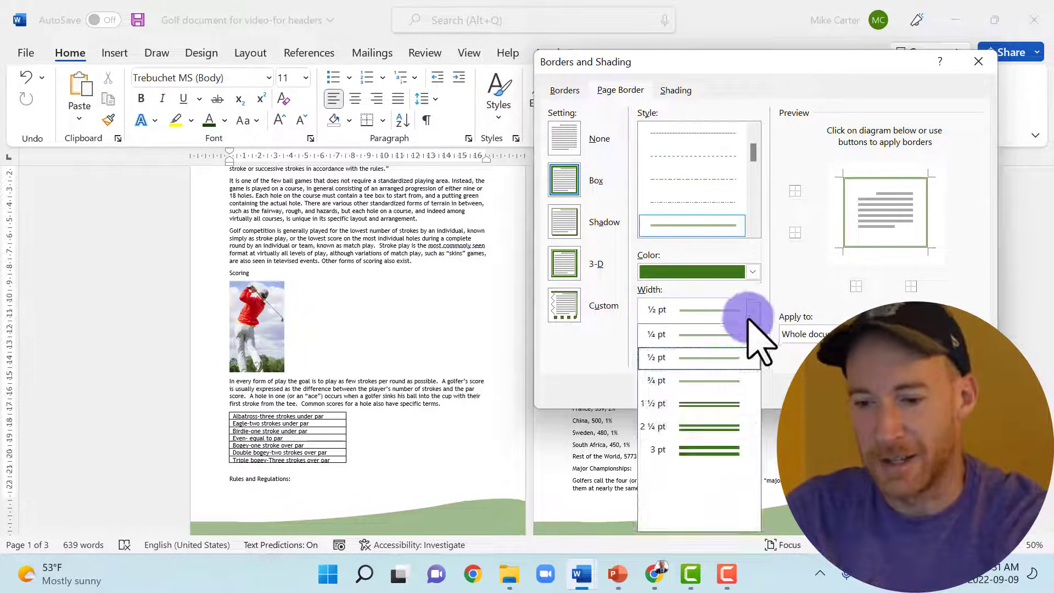
{"action": "left_click", "coordinate": [685, 381]}
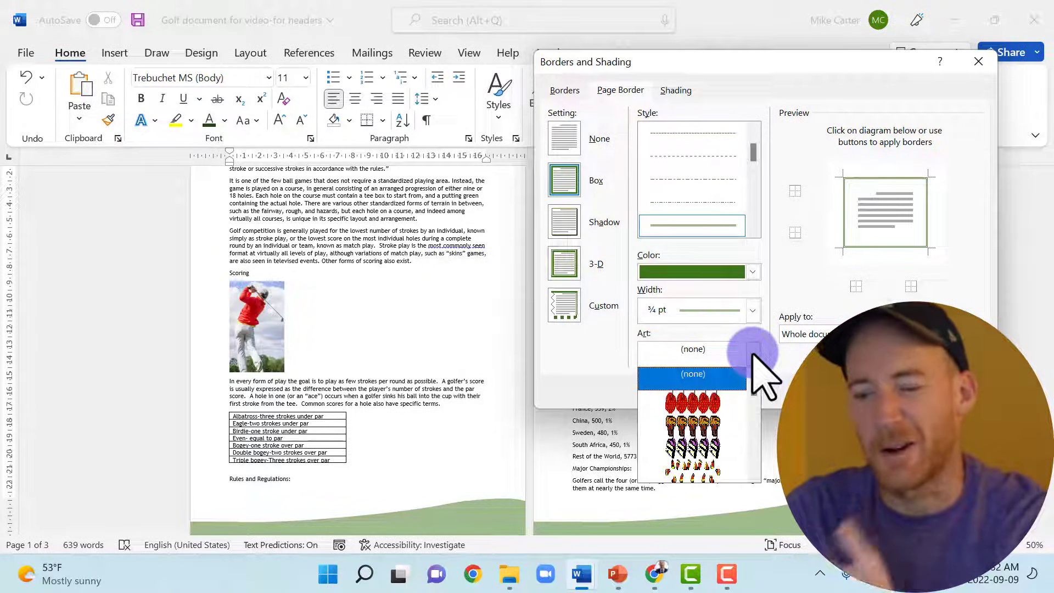
{"action": "left_click", "coordinate": [693, 373]}
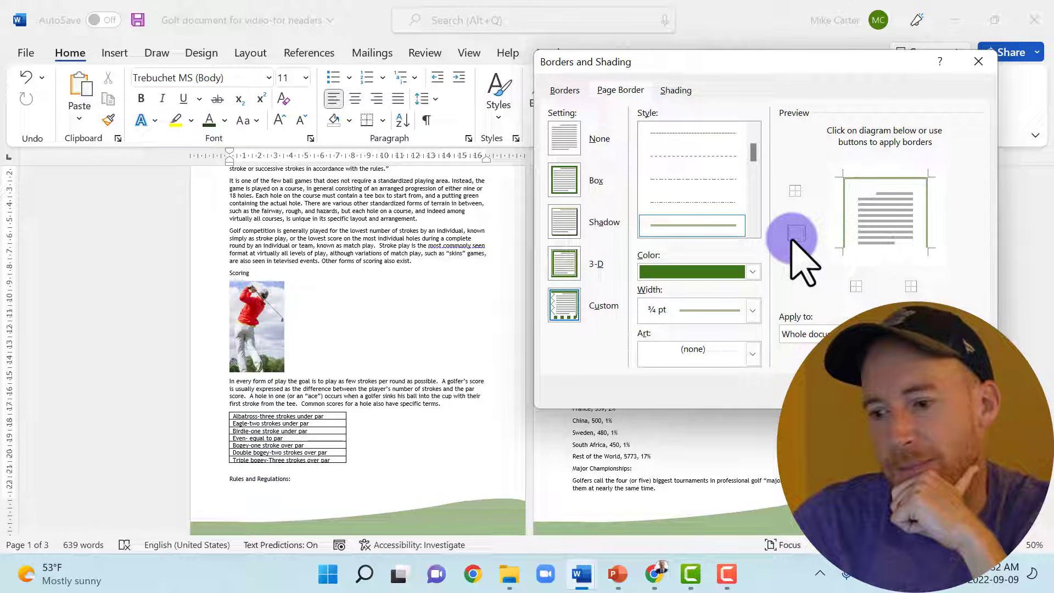
{"action": "left_click", "coordinate": [795, 233]}
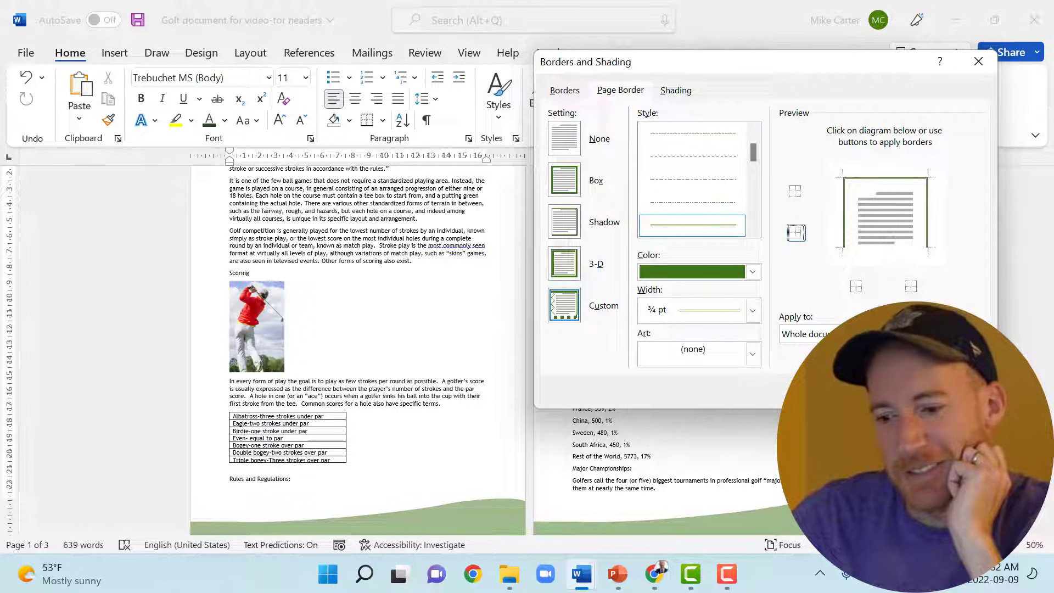
{"action": "left_click", "coordinate": [979, 61]}
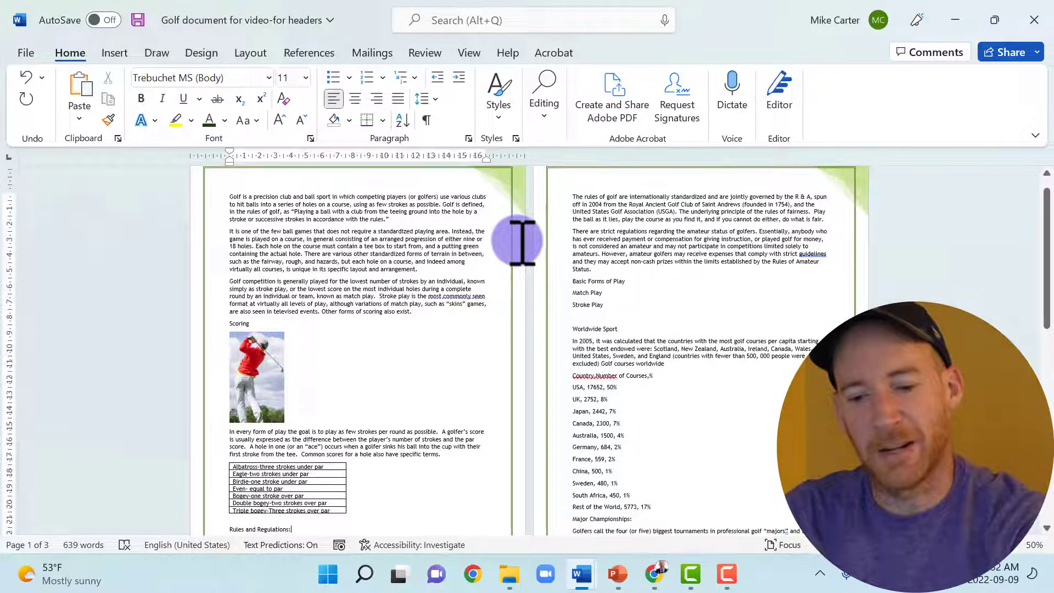
{"action": "scroll", "scroll_direction": "down", "scroll_amount": 3}
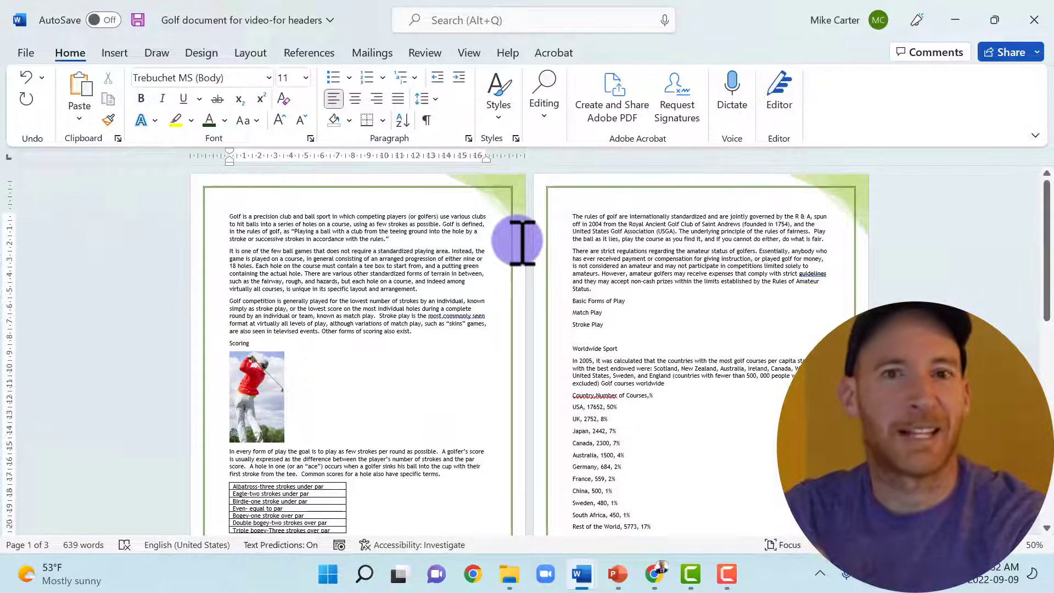